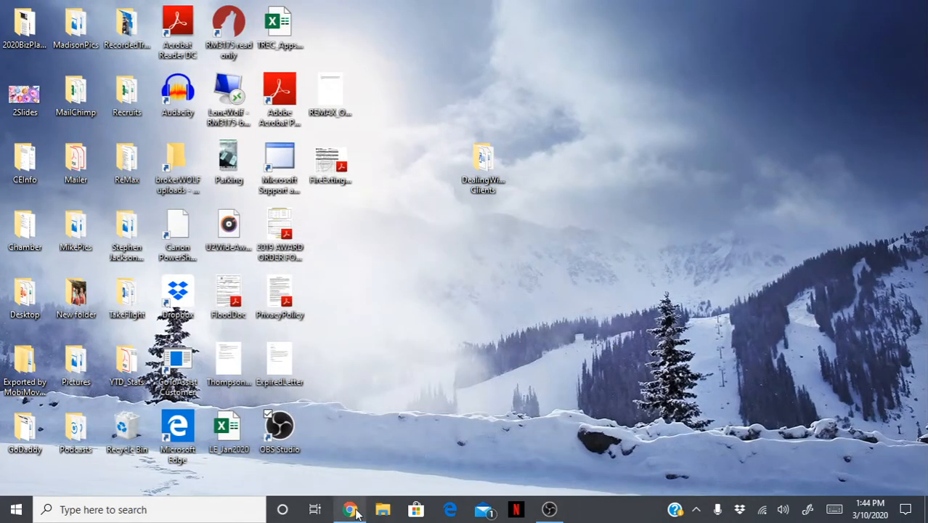
Launch Google Chrome from the taskbar and land on the Google home page.
click(351, 509)
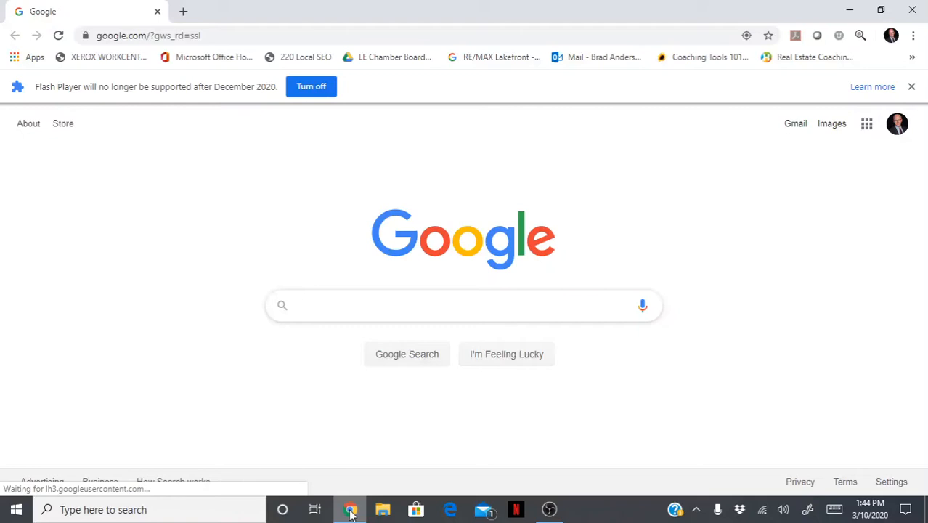
click(463, 305)
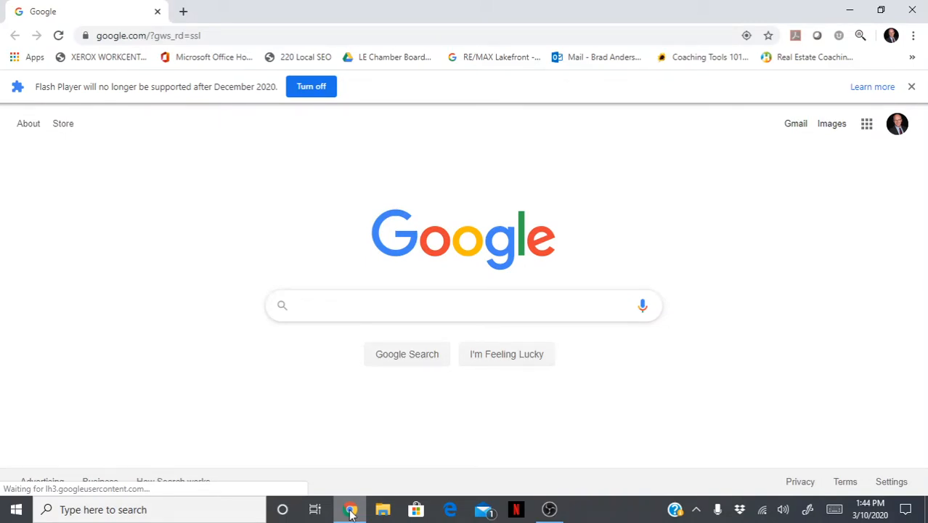
mouse_move(4, 432)
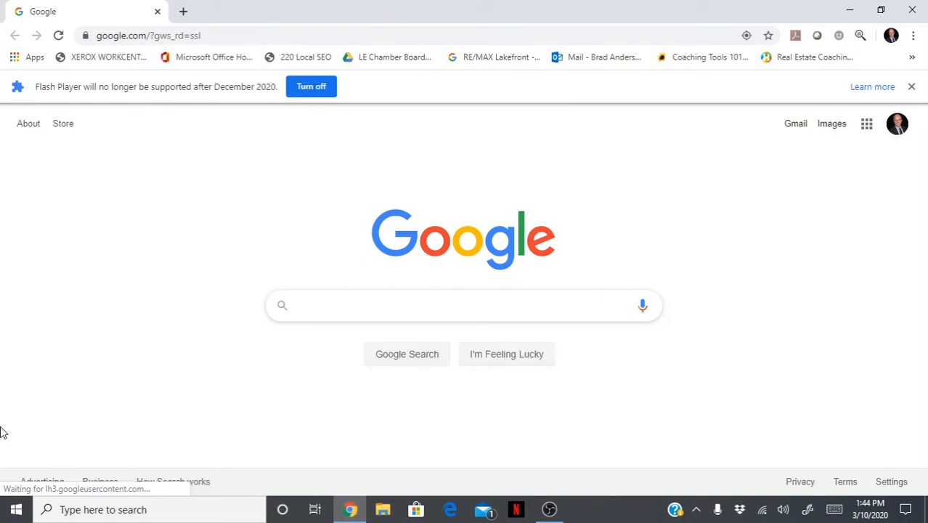
mouse_move(159, 228)
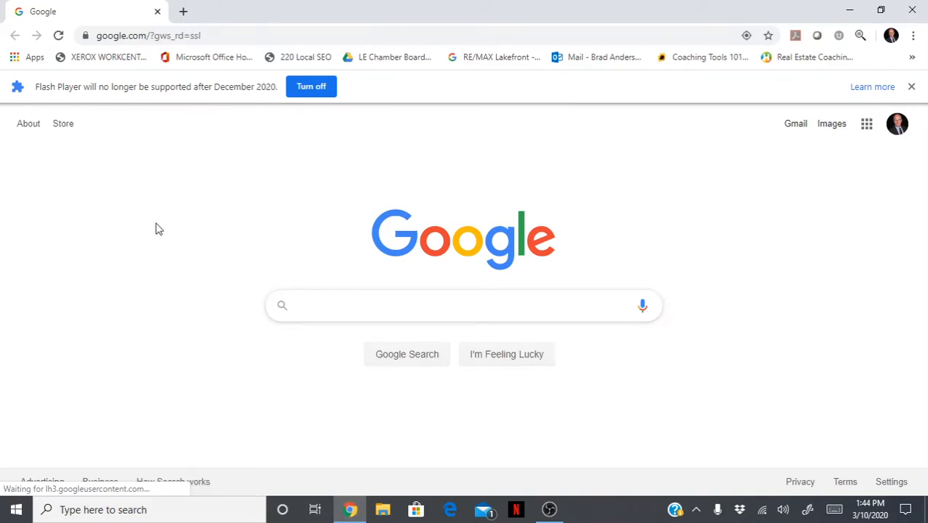
Search Google for 'gmail' and open the Gmail result to reach the inbox.
click(465, 305)
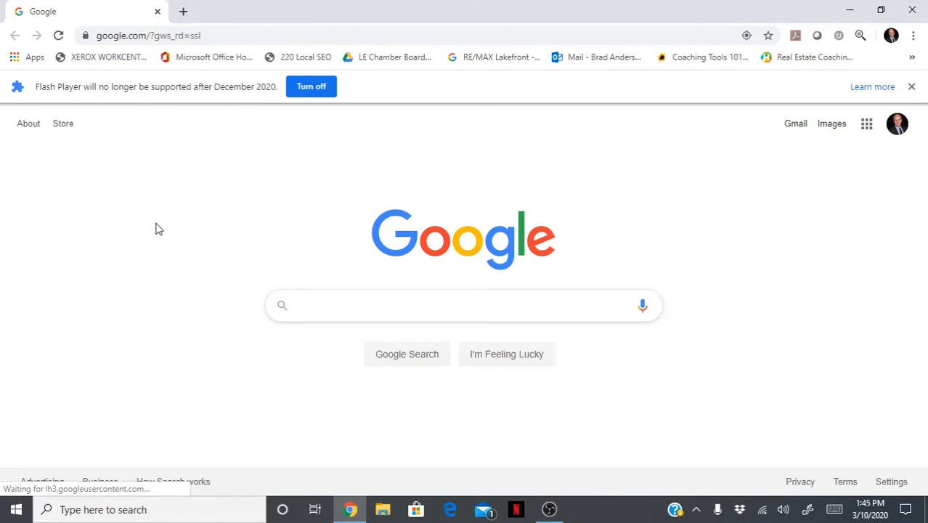
text(gmail)
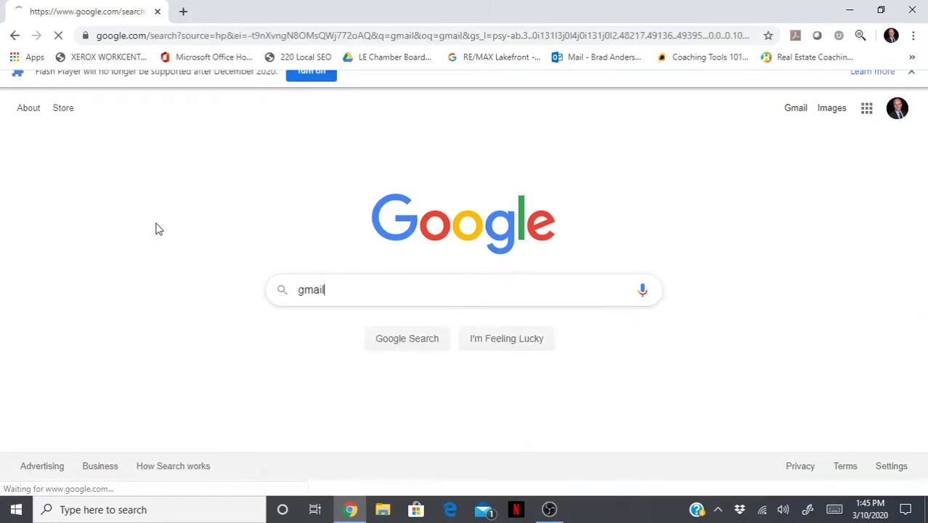
click(407, 338)
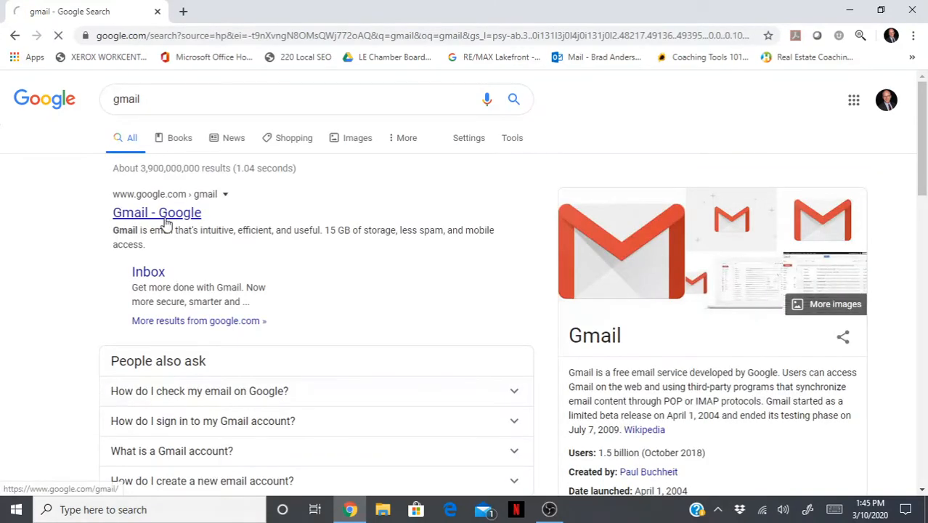
click(157, 212)
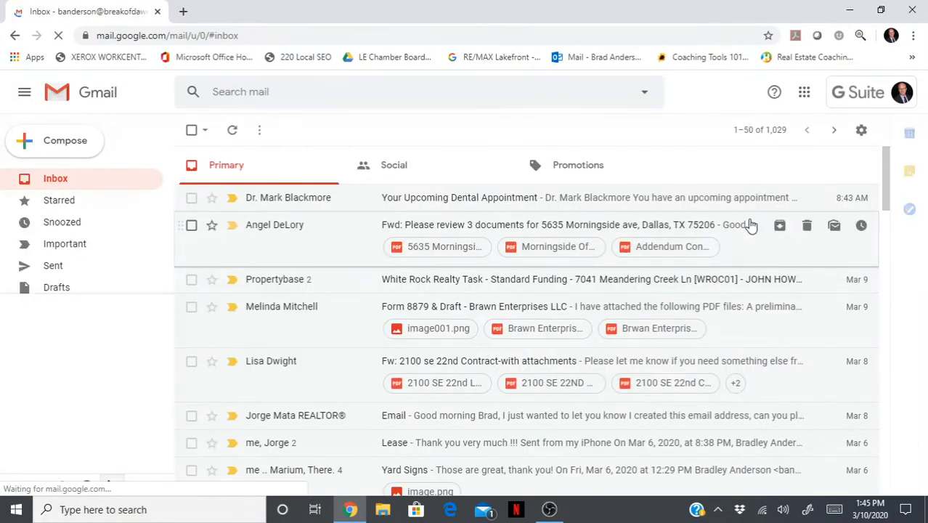
mouse_move(696, 131)
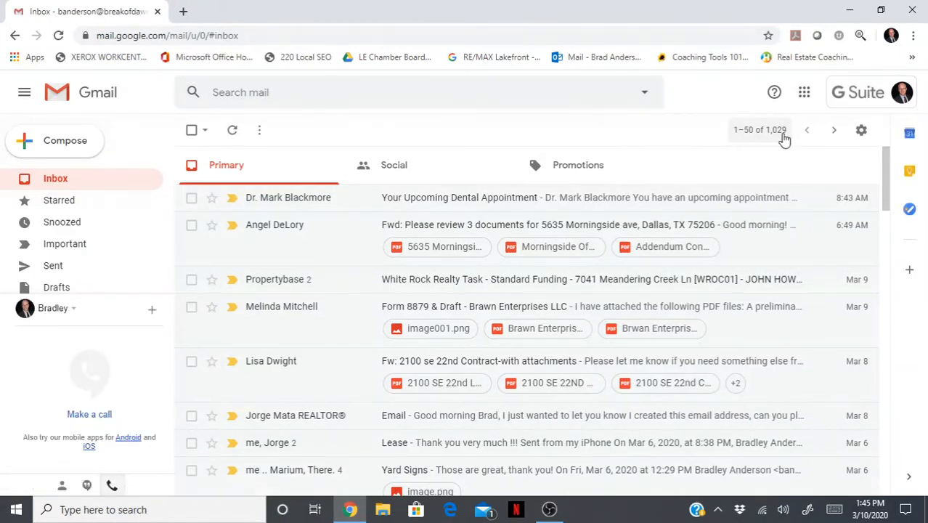
mouse_move(862, 130)
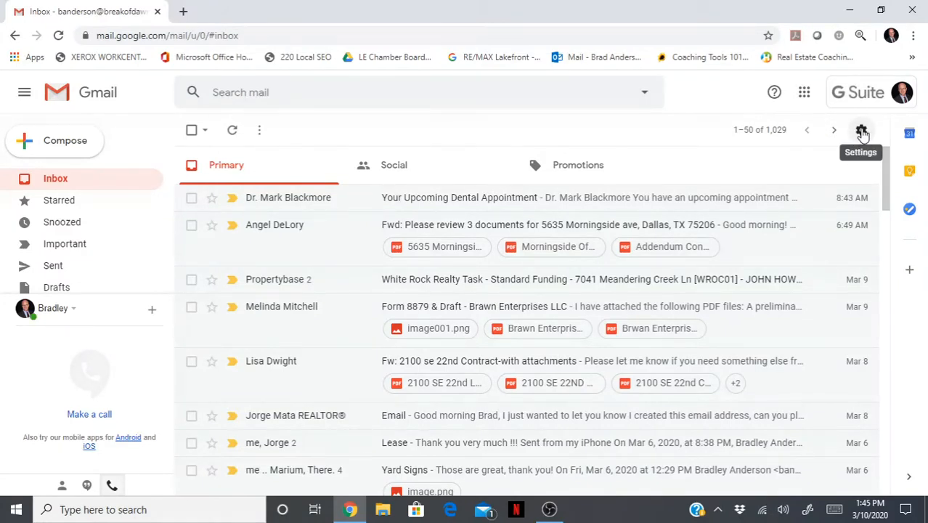
Open Gmail Settings from the gear menu and scroll General to the Signature box.
click(861, 130)
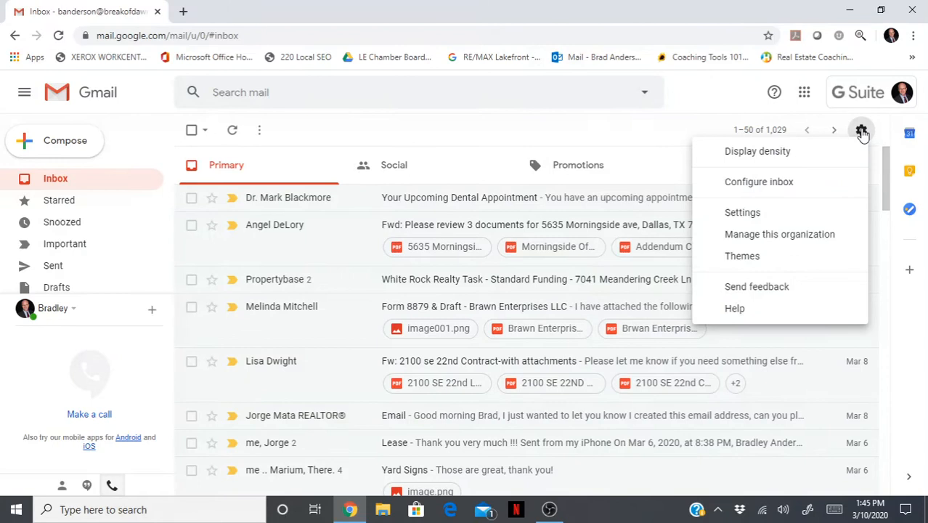
mouse_move(758, 151)
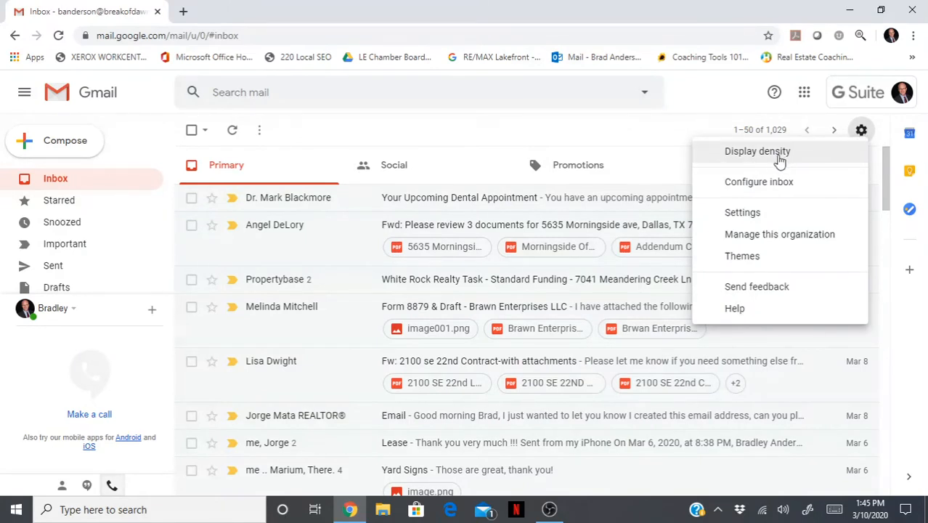
mouse_move(742, 212)
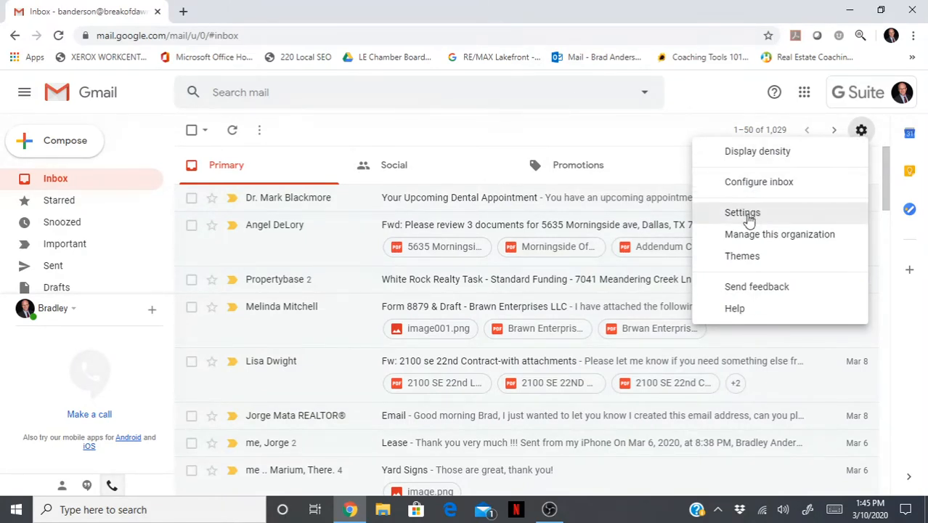
click(742, 212)
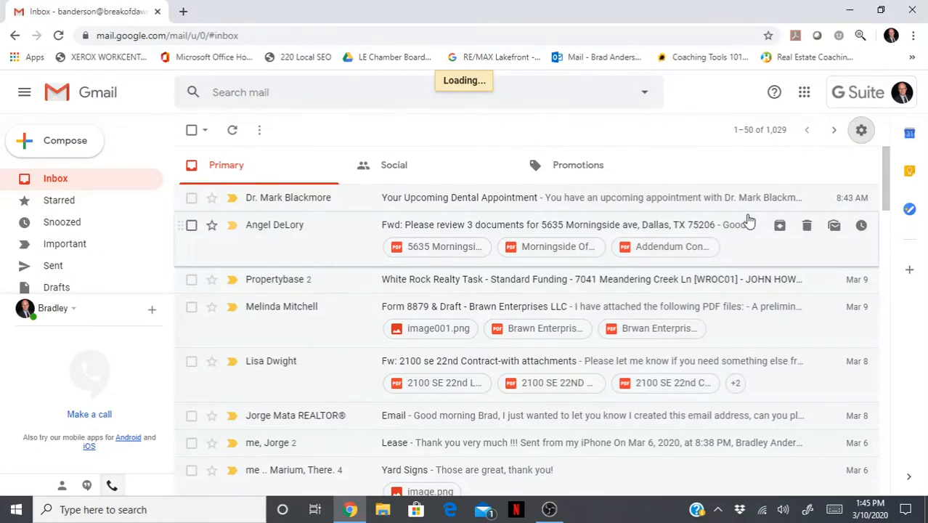
click(862, 130)
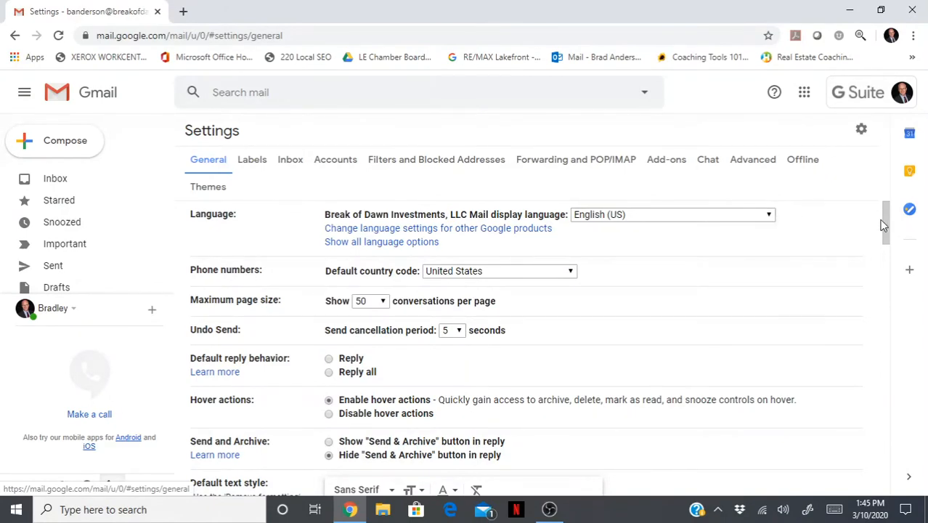
mouse_move(887, 222)
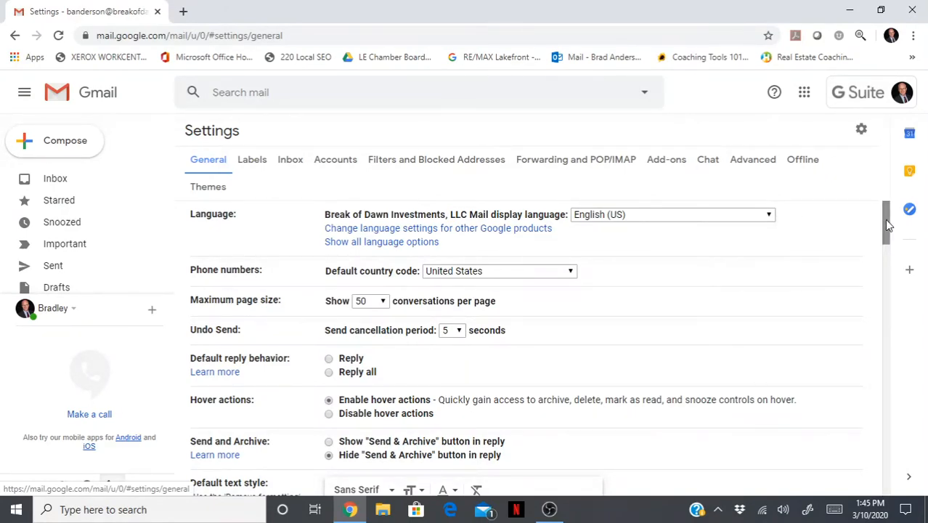
scroll(down, 3)
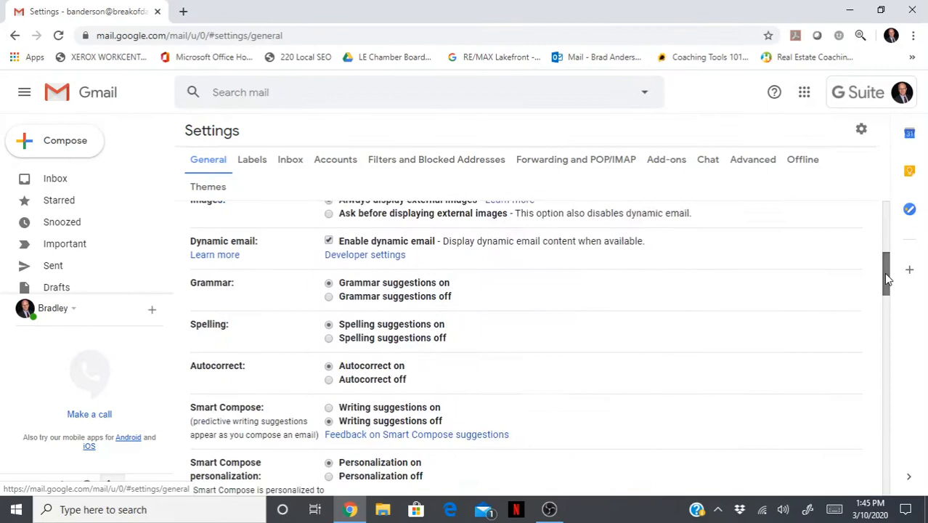
scroll(down, 3)
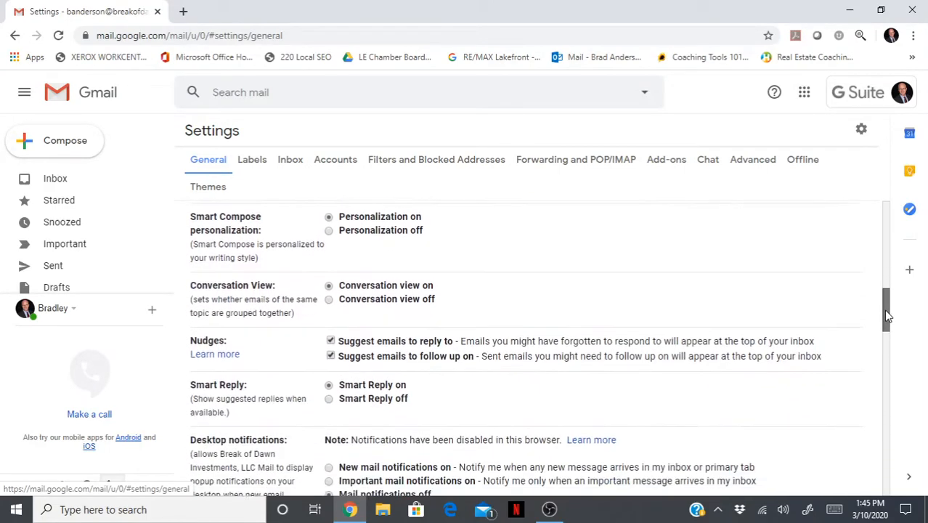
scroll(down, 3)
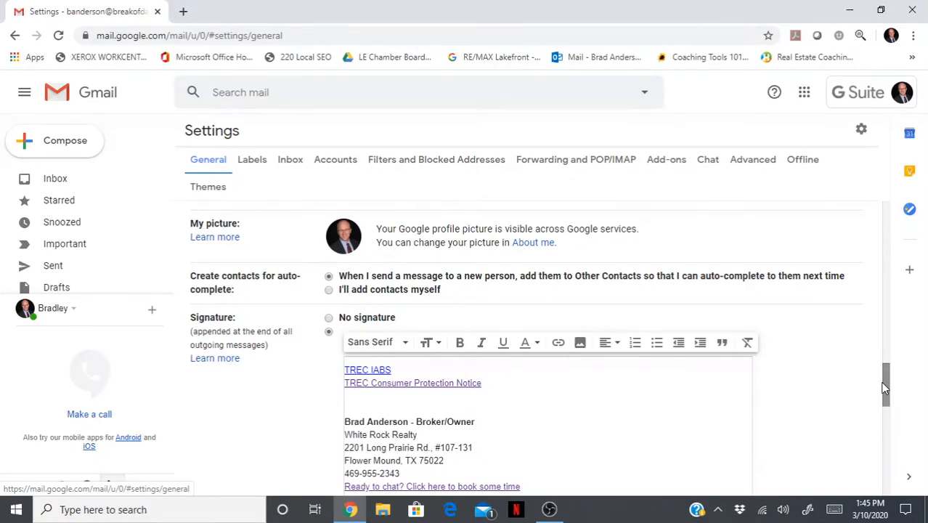
mouse_move(881, 387)
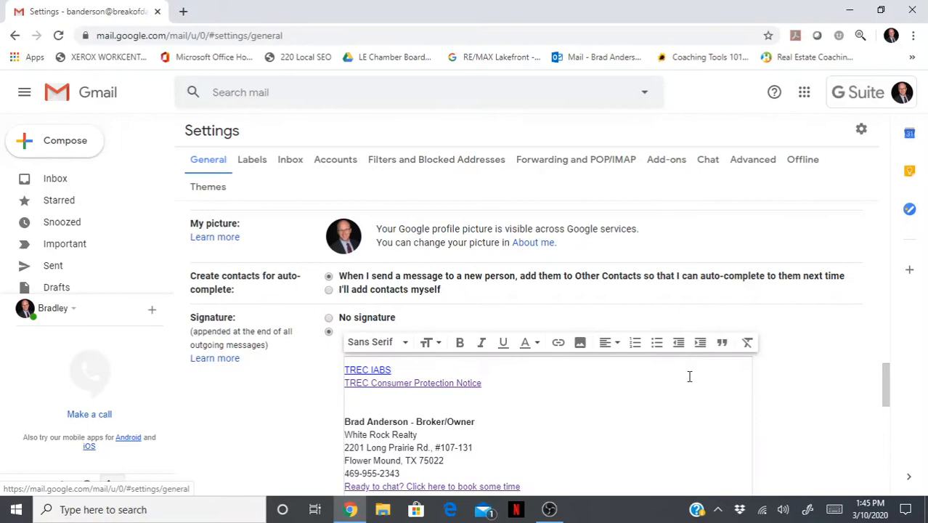
mouse_move(531, 372)
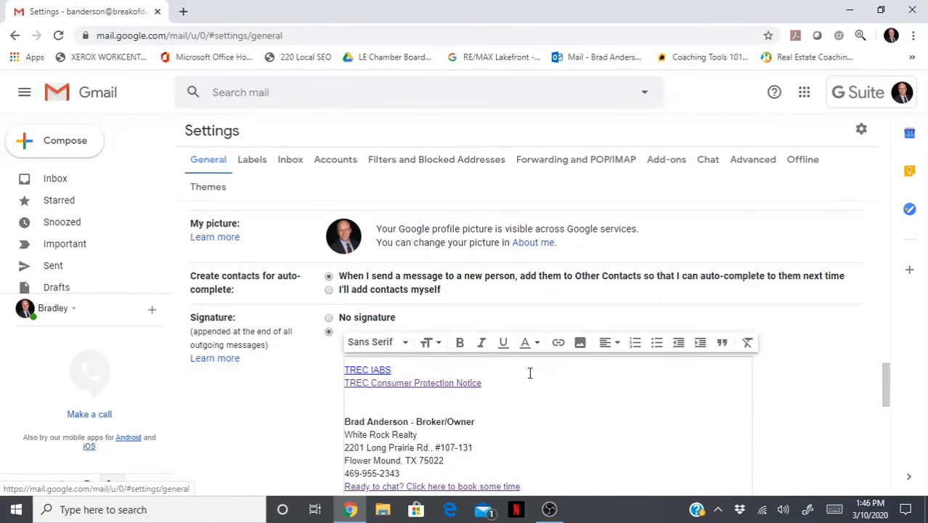
mouse_move(197, 79)
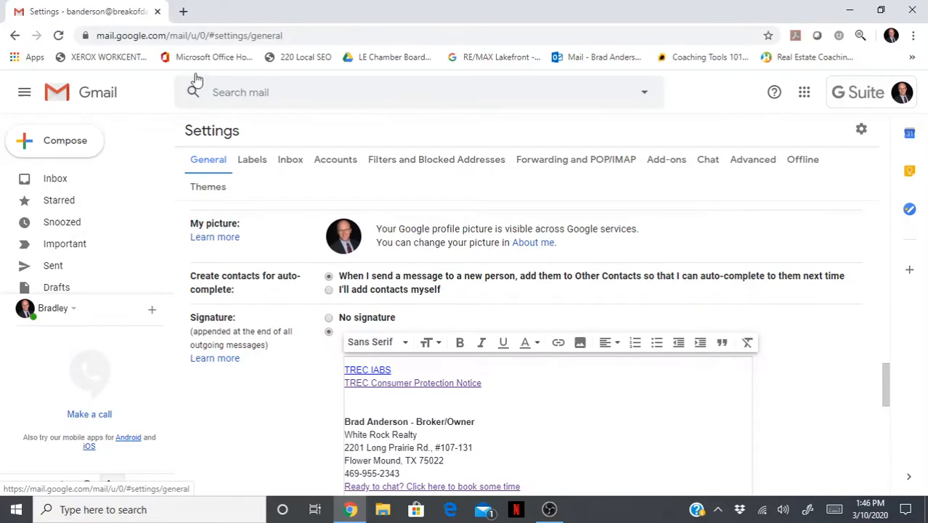
In a new tab, reach the White Rock Realty office site, log in, and open Resources.
click(345, 11)
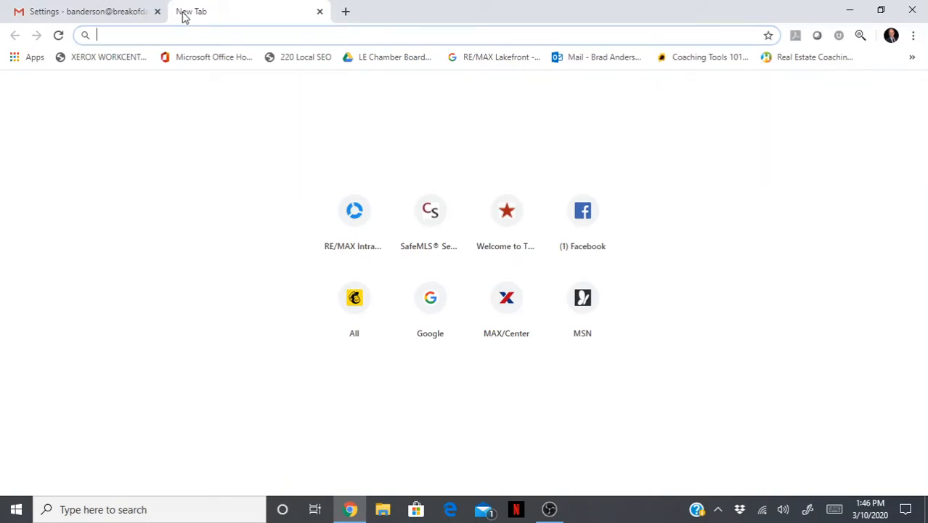
text(www.trec.texas.gov)
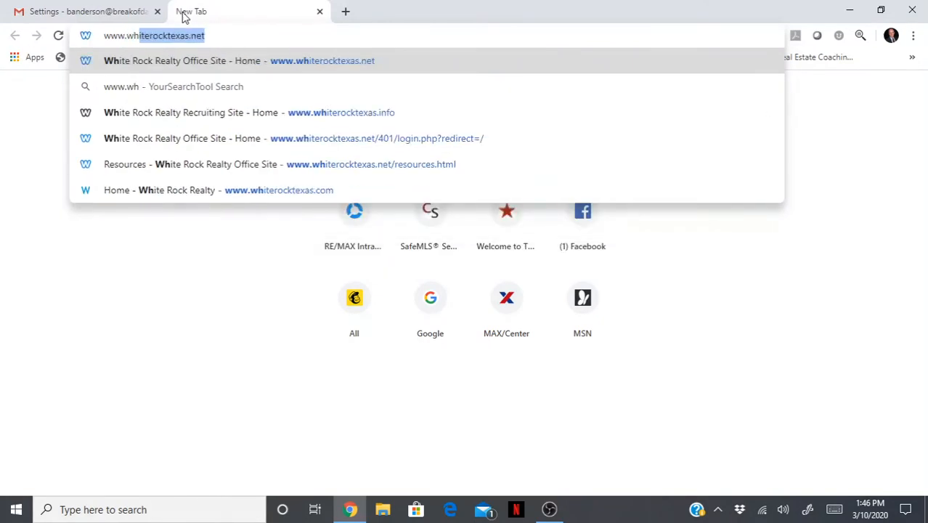
click(294, 138)
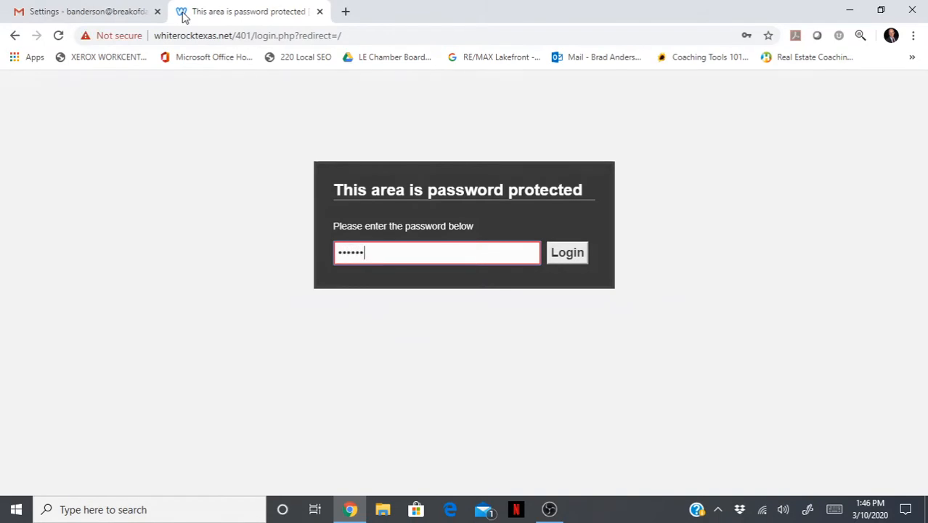
click(567, 253)
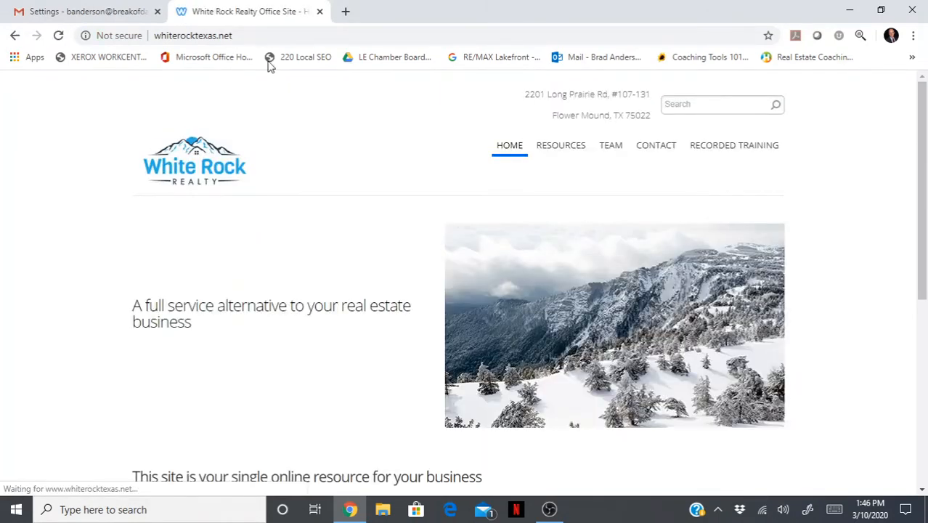
click(561, 145)
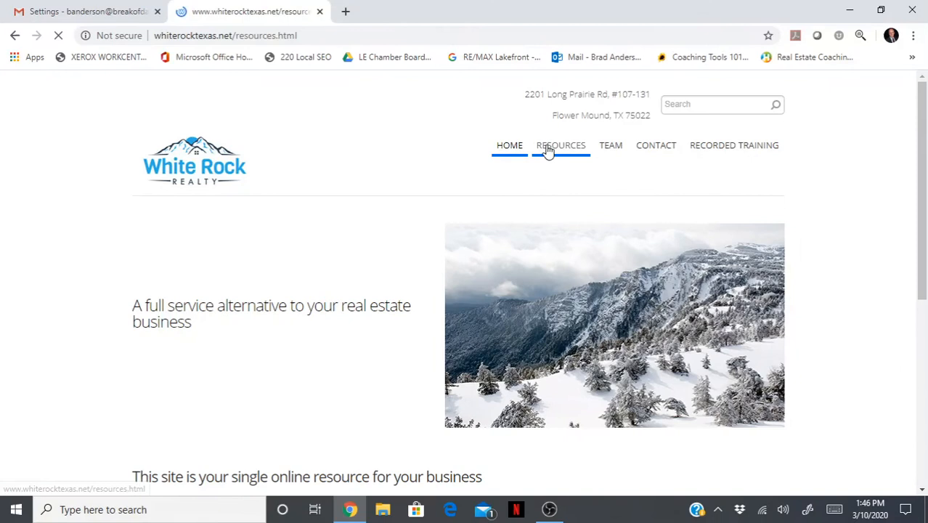
click(561, 145)
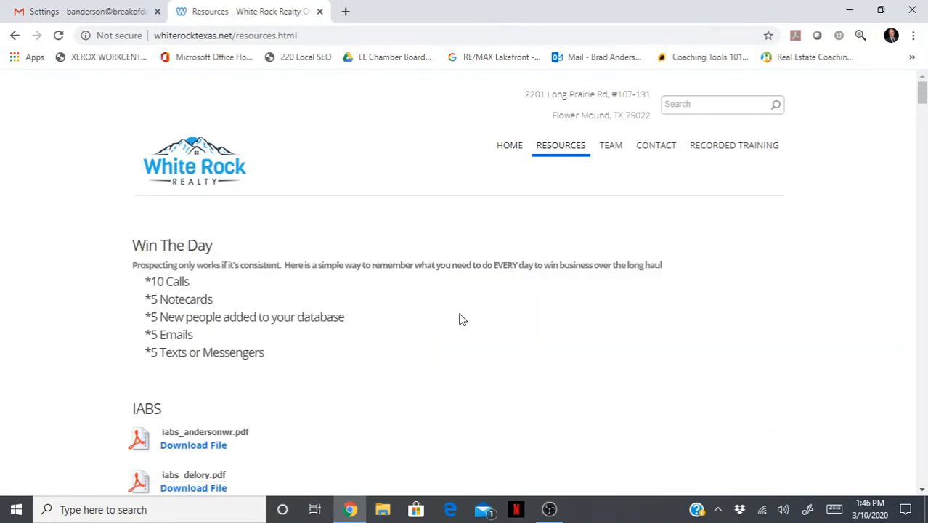
mouse_move(193, 445)
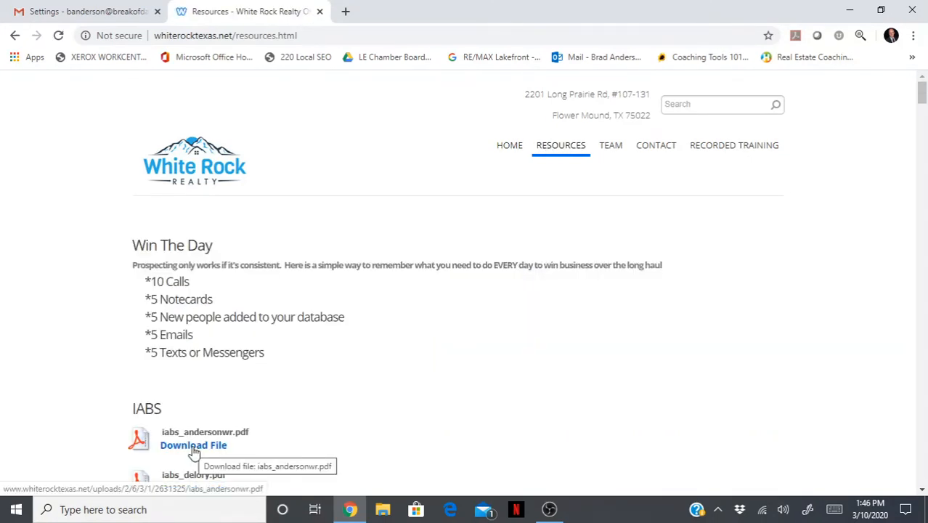
mouse_move(316, 443)
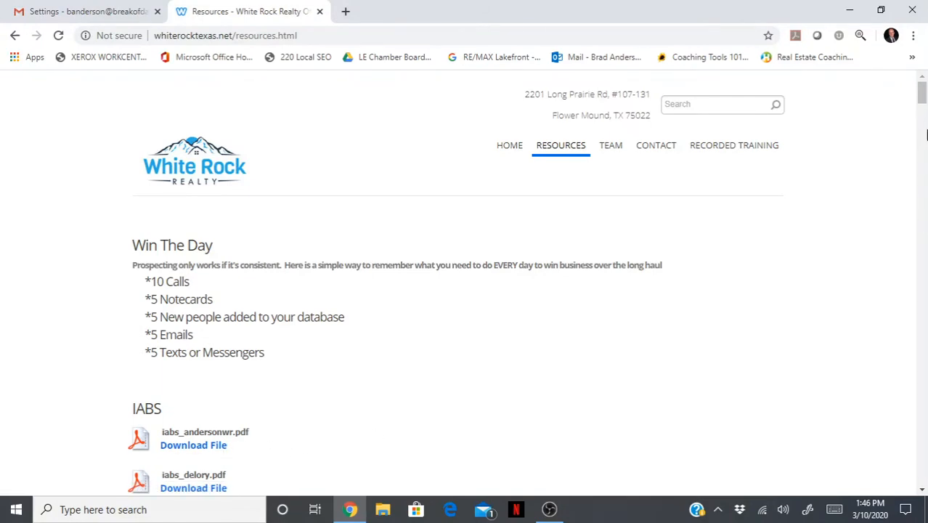
Copy the IABS Download File link address, open iabs_andersonwr.pdf, and select its URL.
scroll(down, 3)
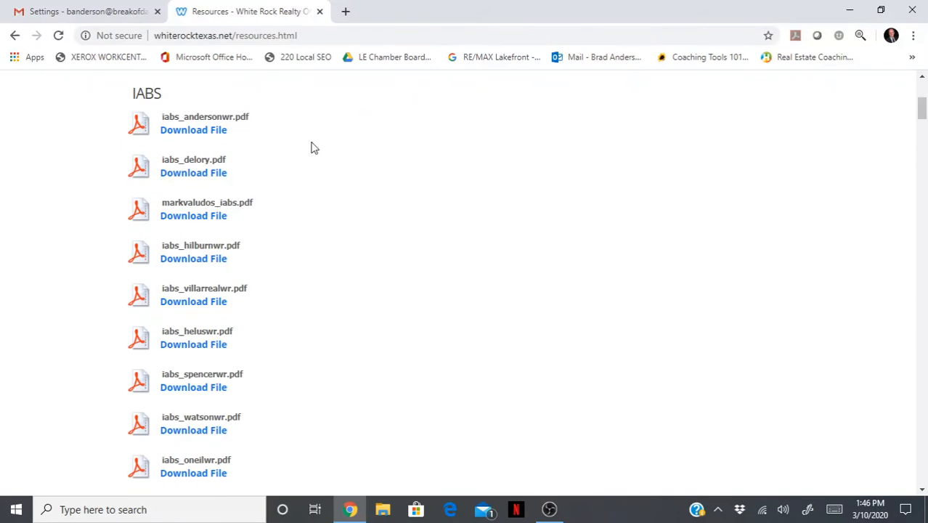
mouse_move(44, 389)
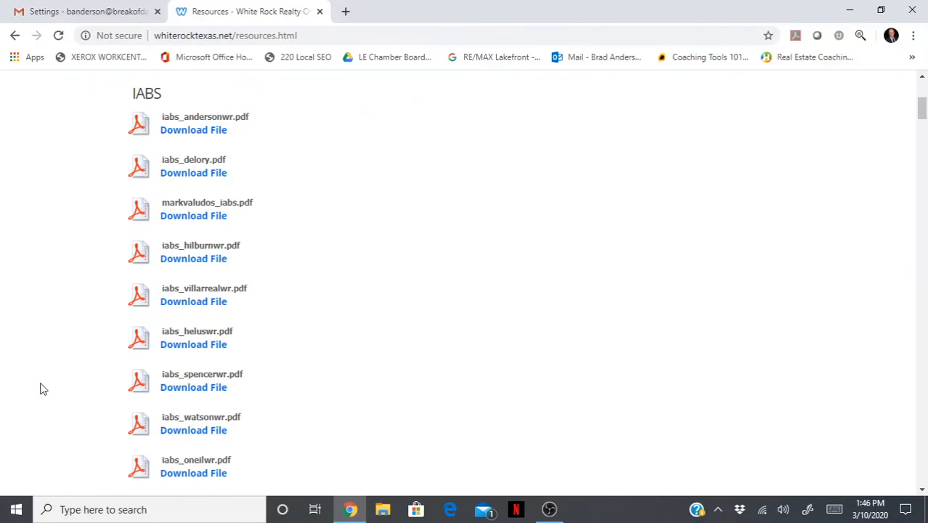
mouse_move(144, 140)
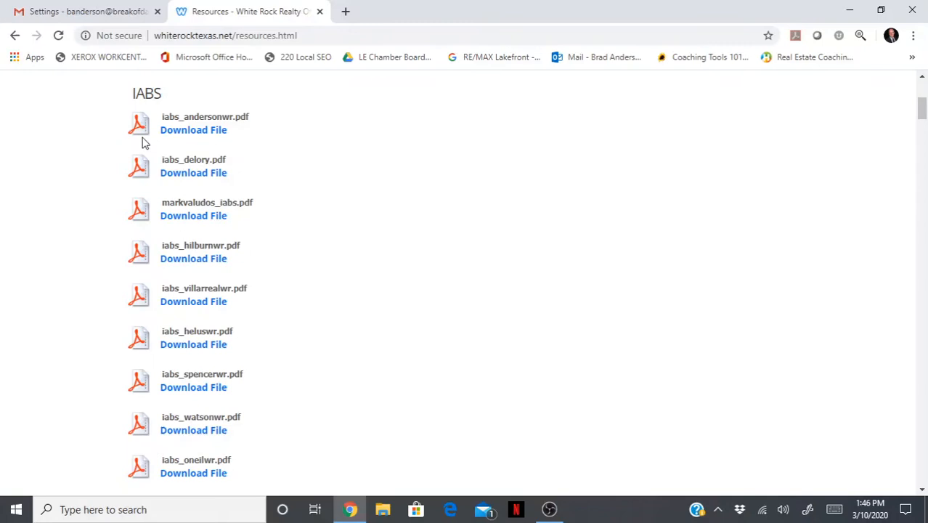
mouse_move(193, 130)
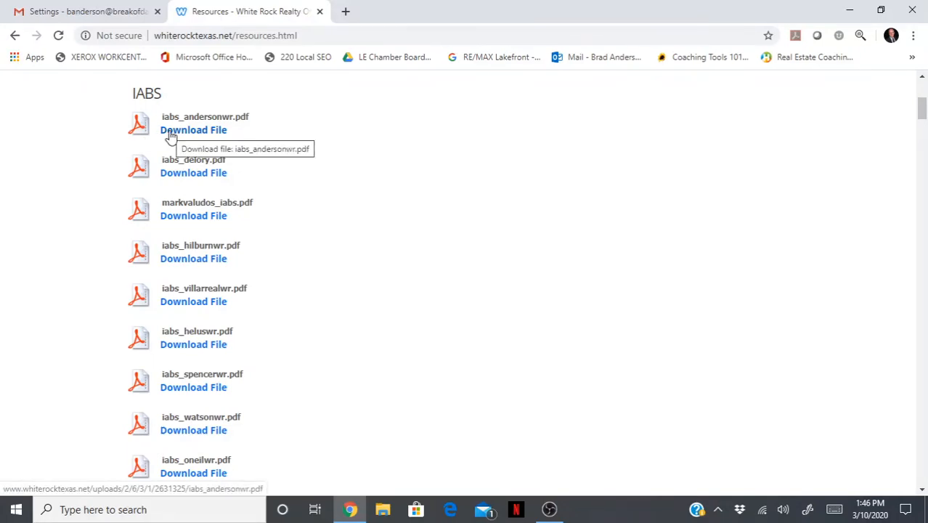
right_click(194, 129)
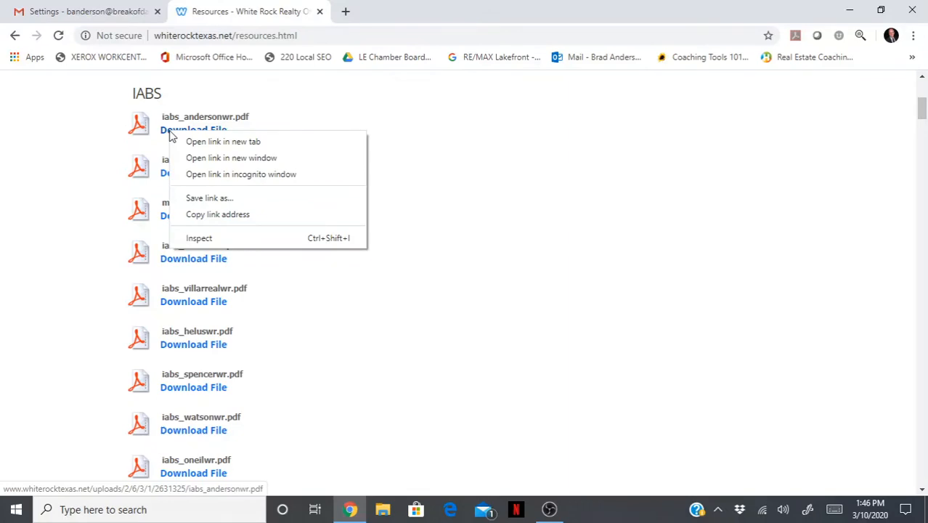
mouse_move(217, 214)
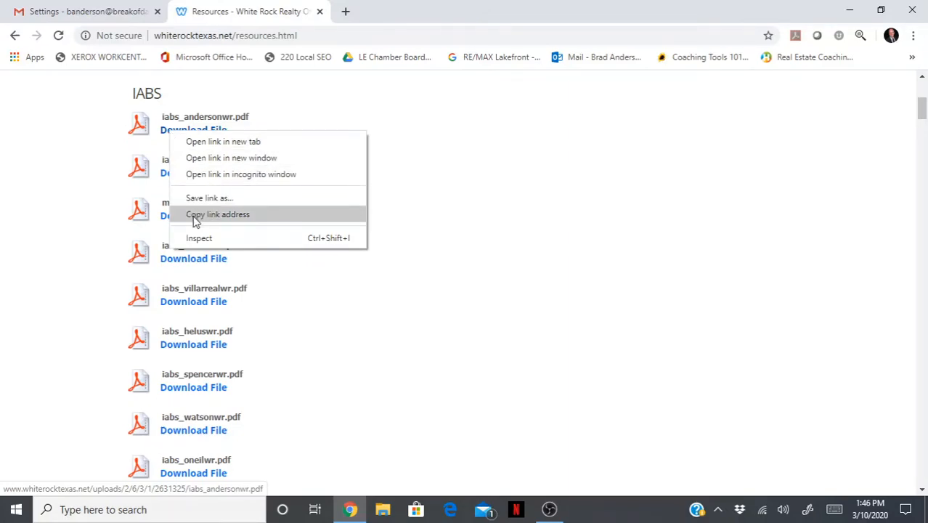
click(217, 214)
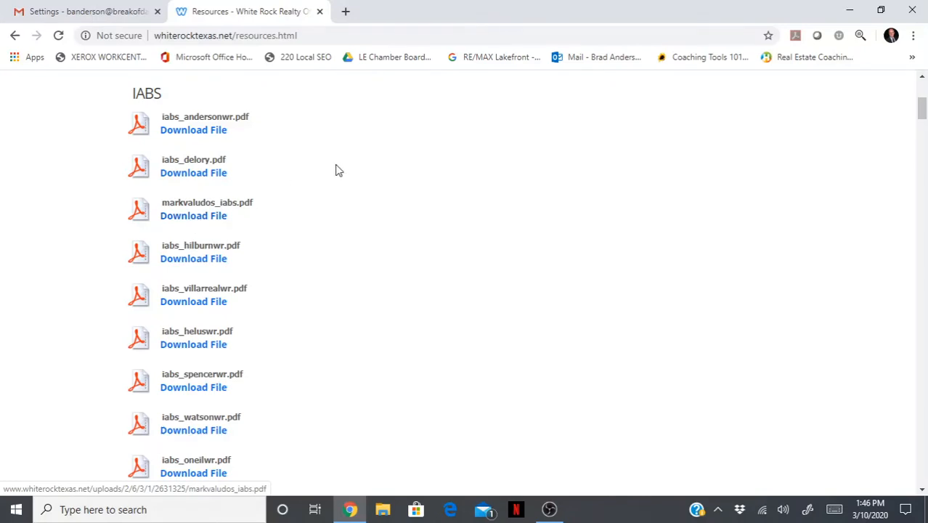
click(194, 130)
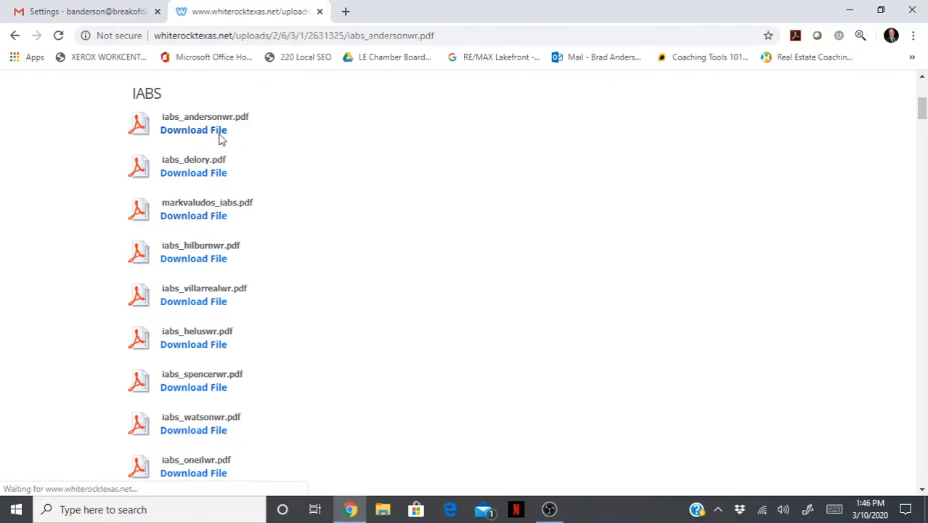
click(193, 130)
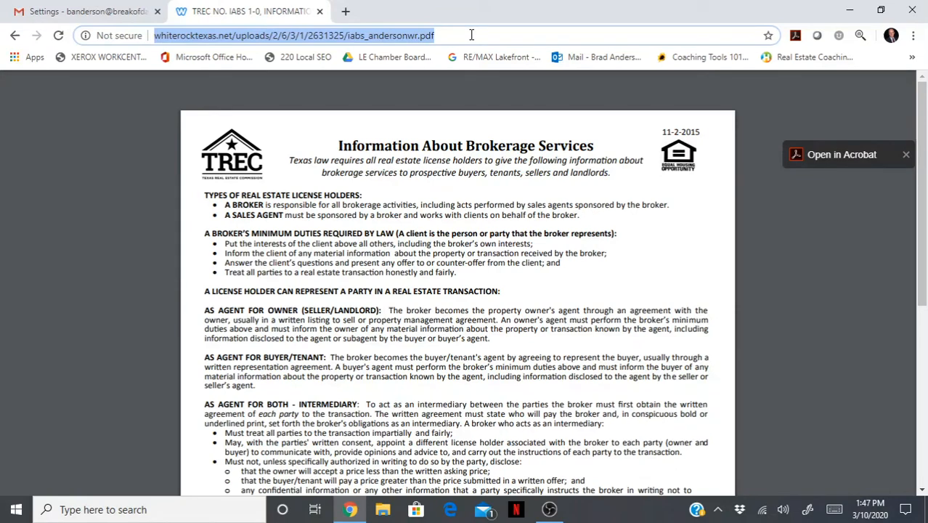
mouse_move(225, 14)
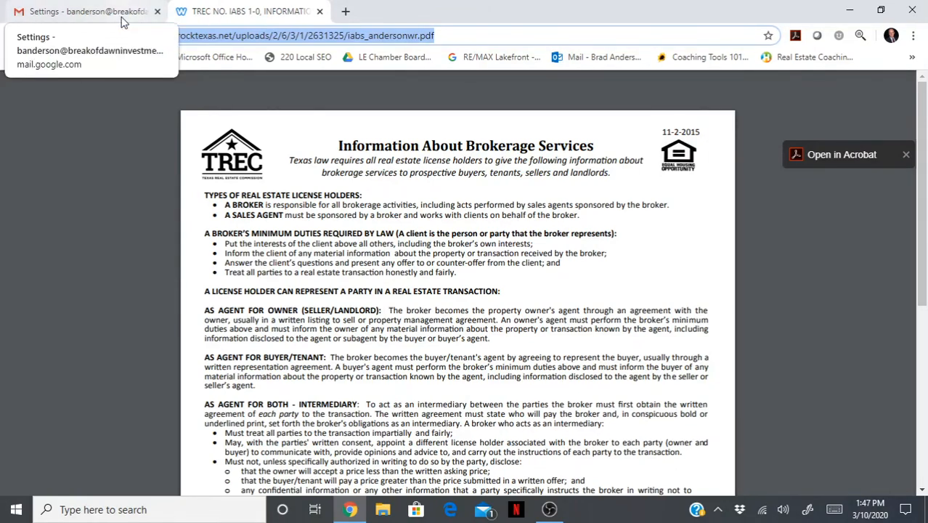
Back in Gmail, insert a signature link with text 'TREC Information About Brokerage Services'.
click(87, 10)
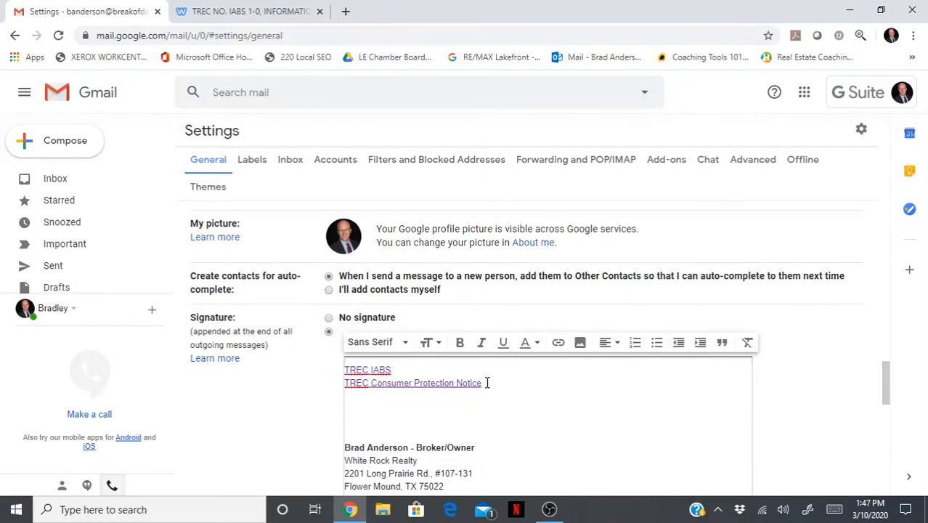
mouse_move(521, 378)
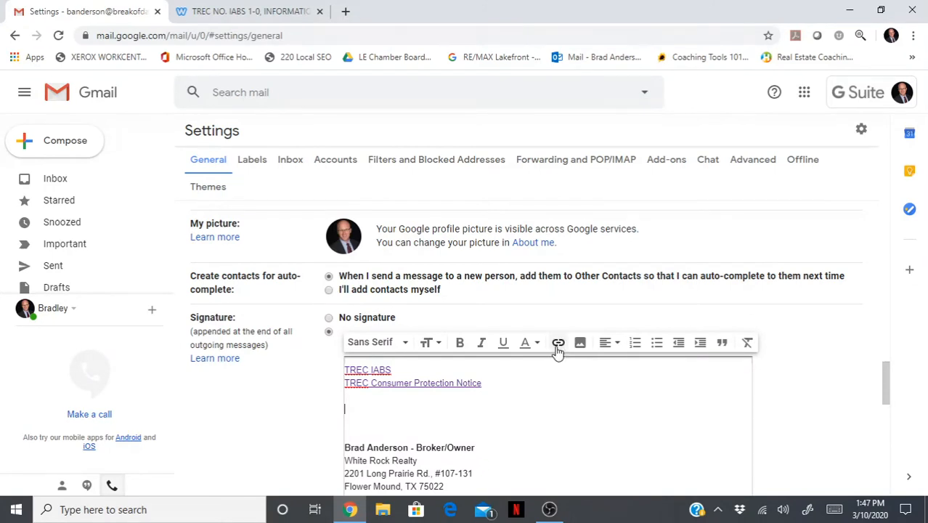
mouse_move(558, 343)
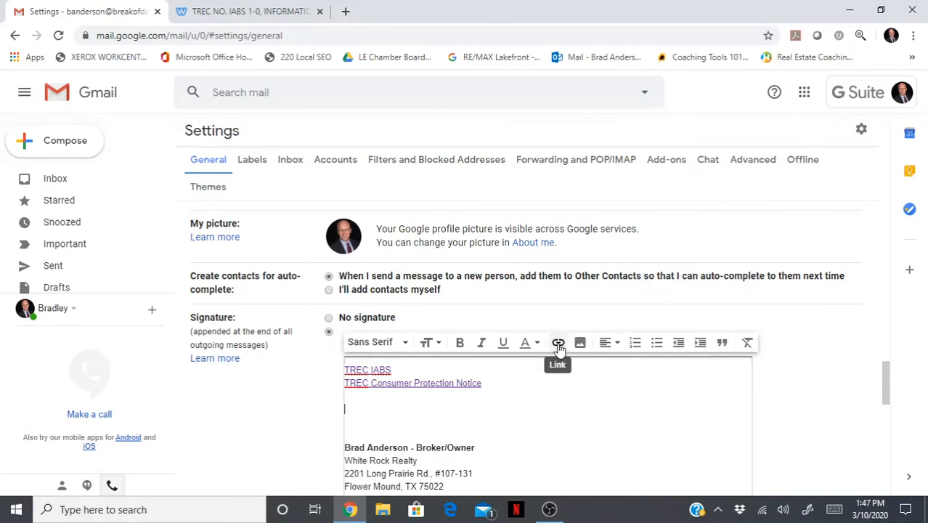
click(558, 342)
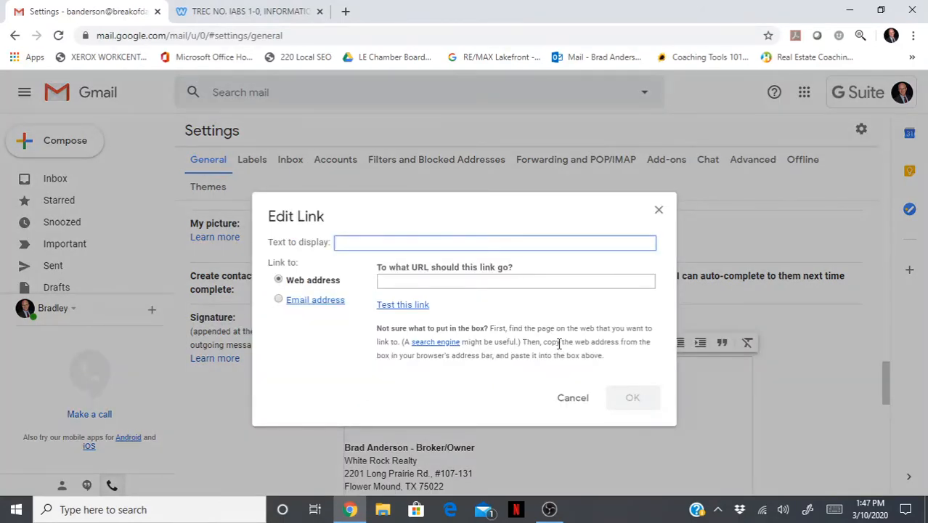
text(TREC)
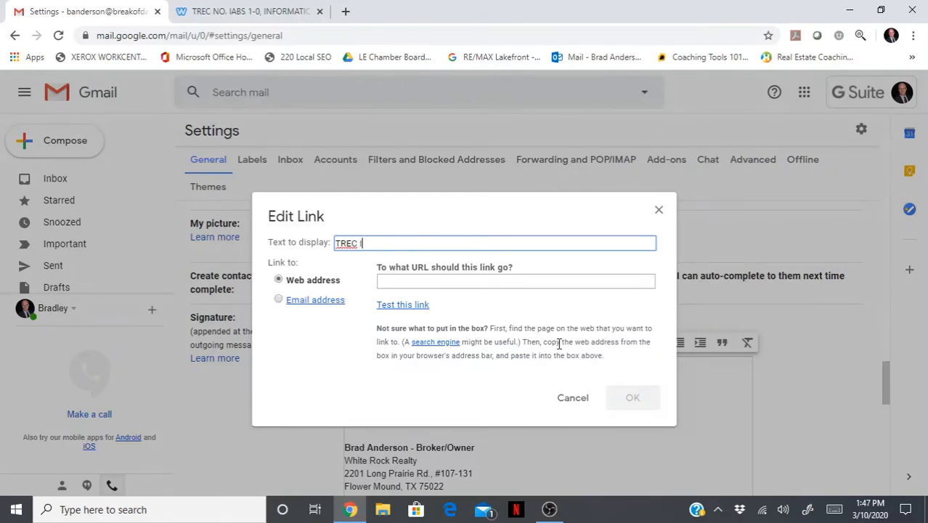
text(Information)
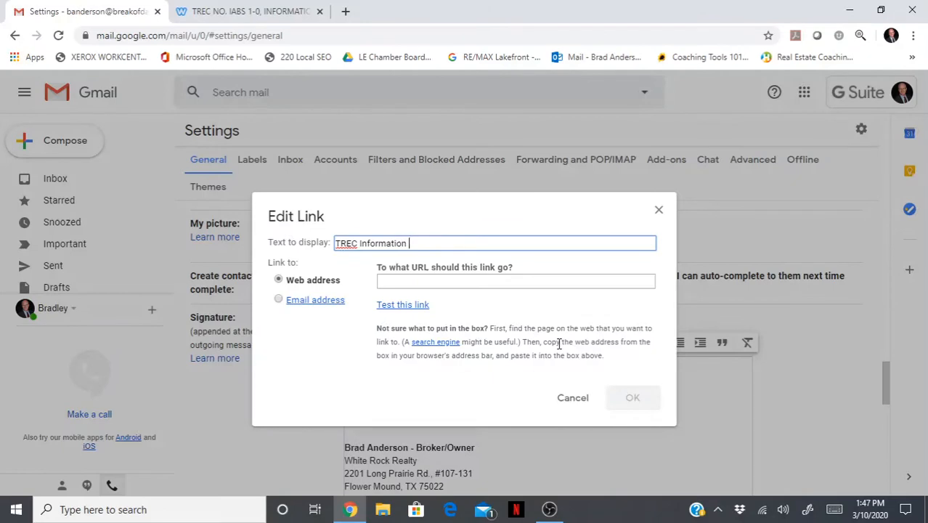
text(About Br)
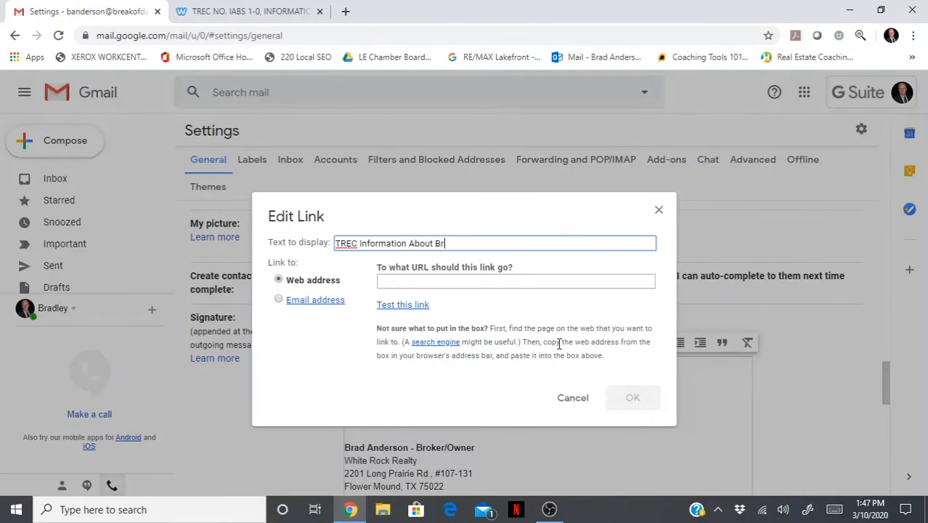
text(okerage S)
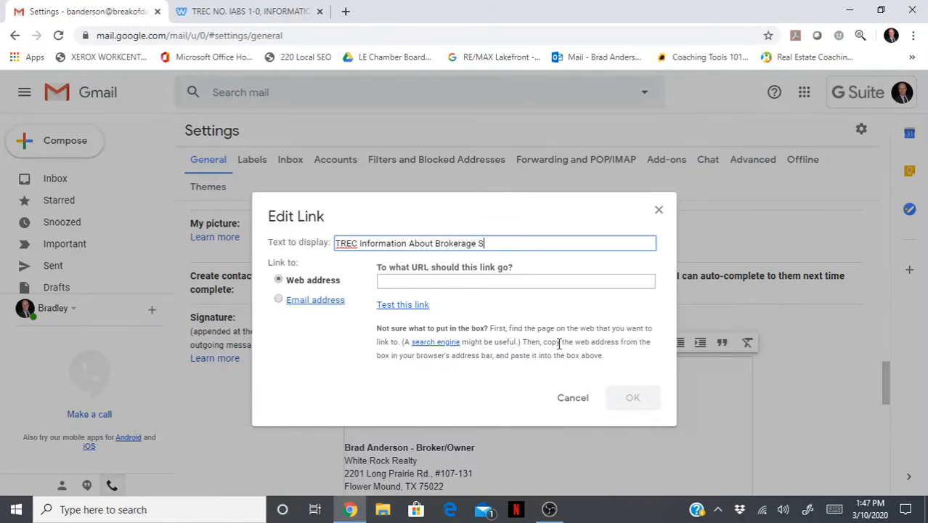
text(ervices)
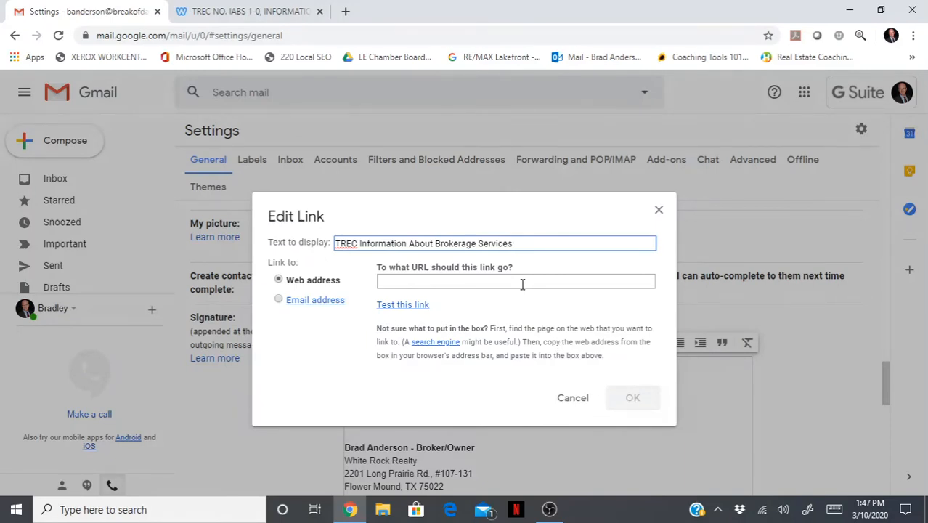
Set the link to whiterocktexas.net/uploads/2/6/3/1/2631325/iabs_andersonwr.pdf, test it, and confirm.
click(516, 281)
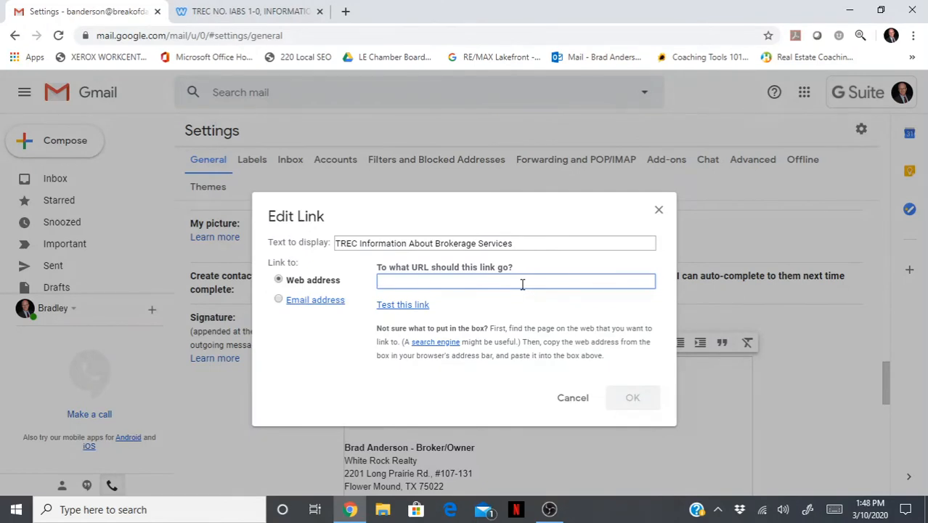
text(whiterocktexas.net/uploads/2/6/3/1/2631325/iabs_andersonwr.pdf)
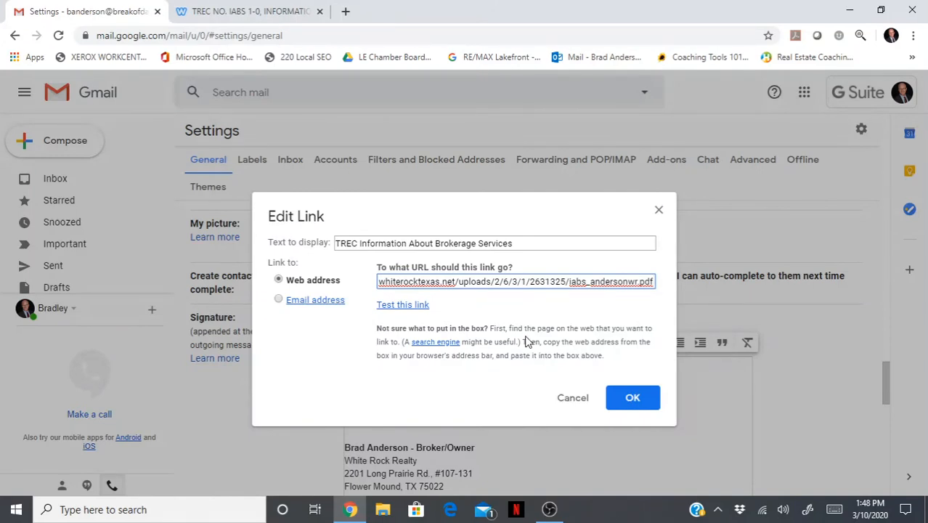
mouse_move(613, 387)
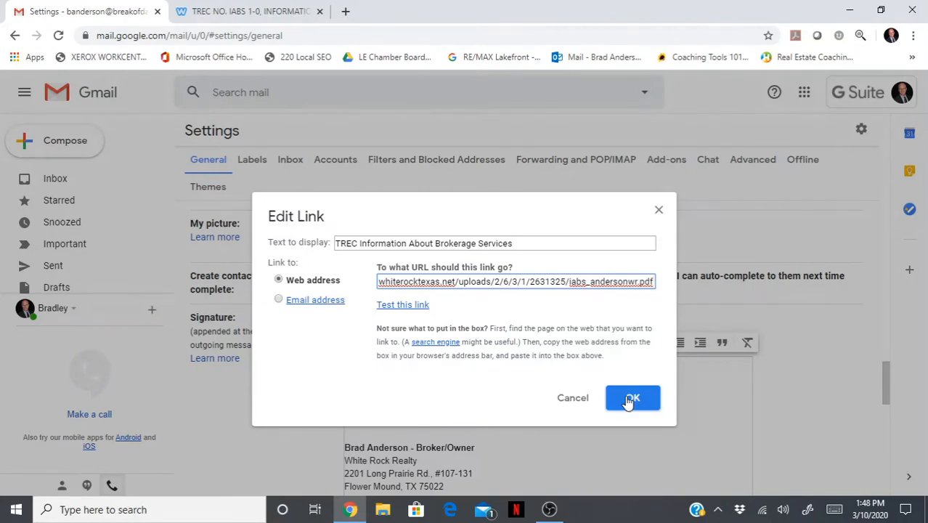
mouse_move(459, 347)
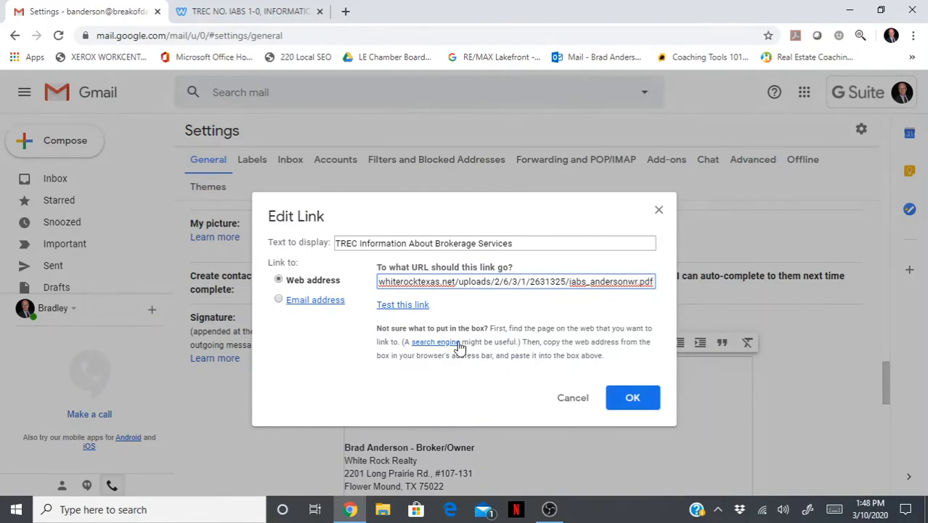
mouse_move(420, 312)
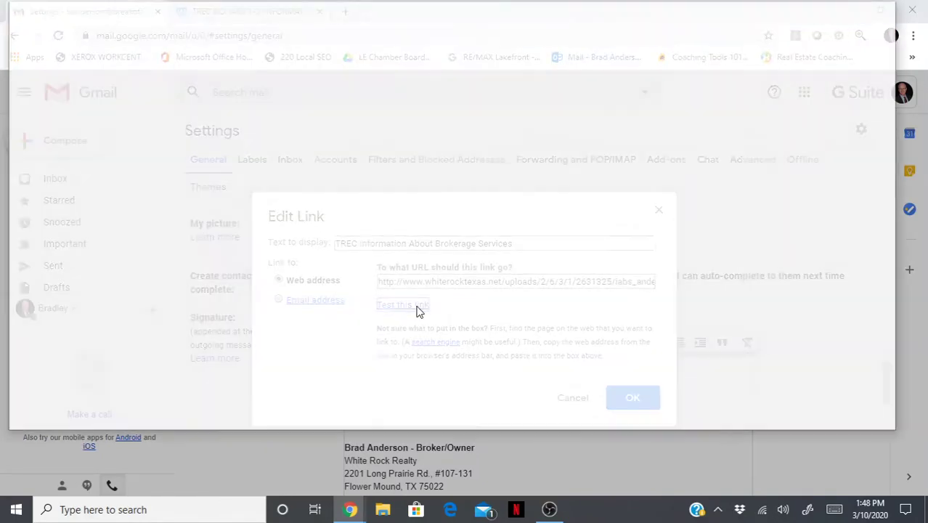
click(402, 305)
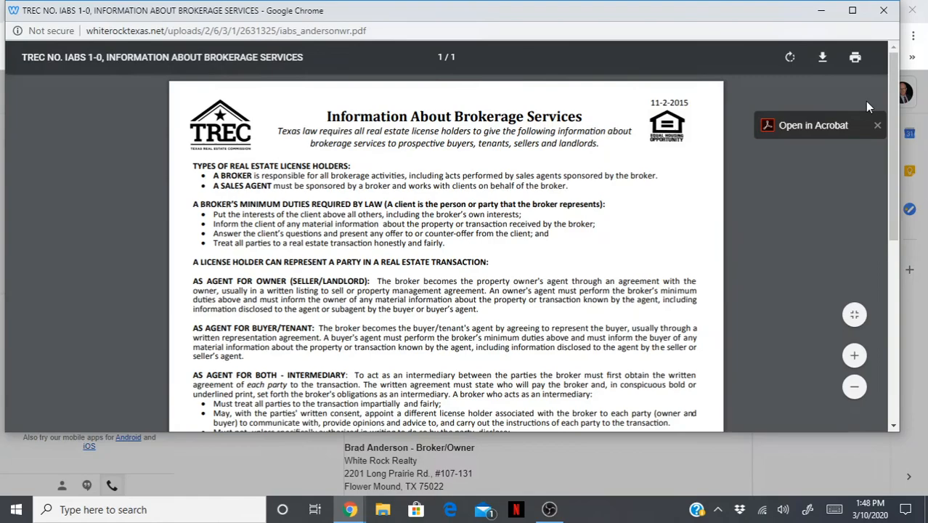
scroll(down, 3)
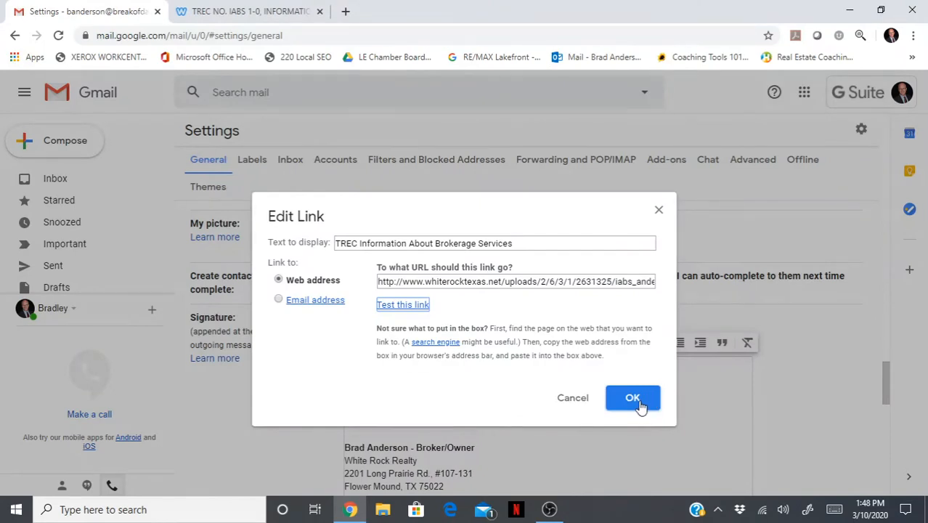
click(633, 397)
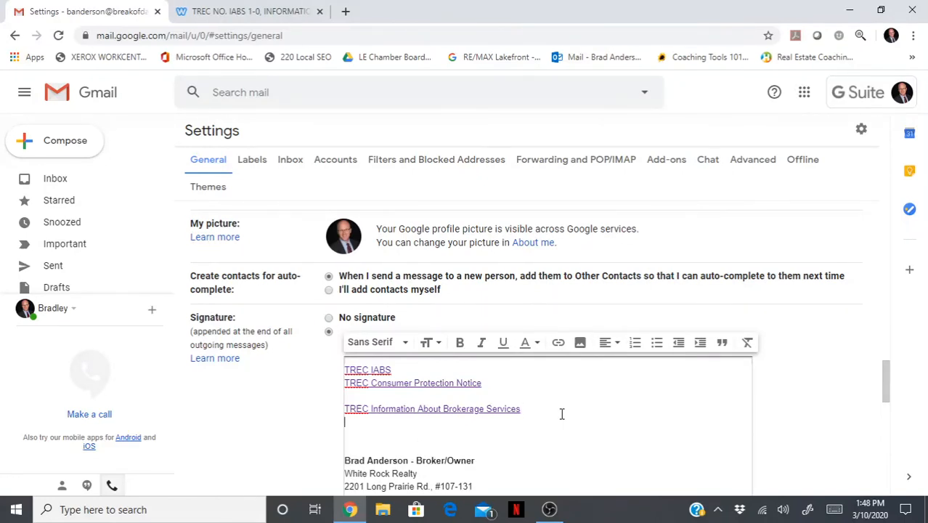
mouse_move(254, 75)
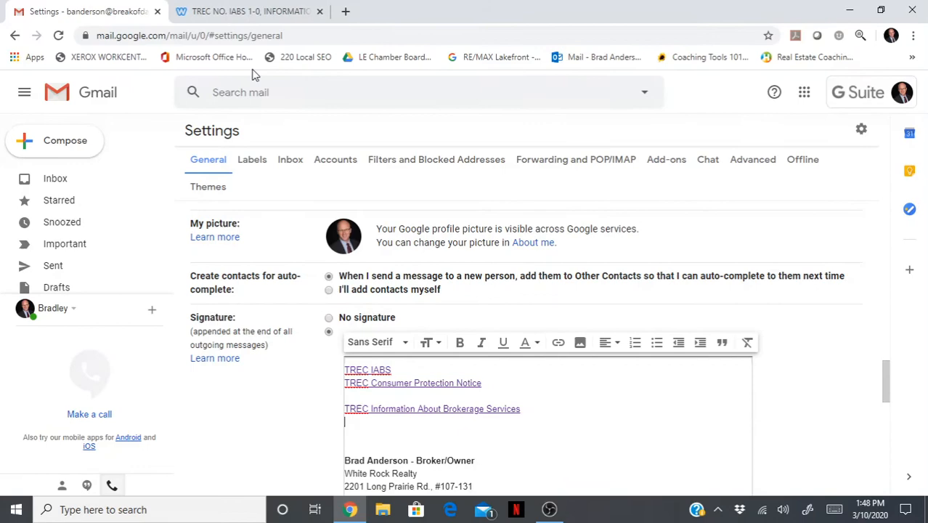
Go back to the Resources page, copy the Consumer Protection Notice link, and return to Gmail.
click(251, 11)
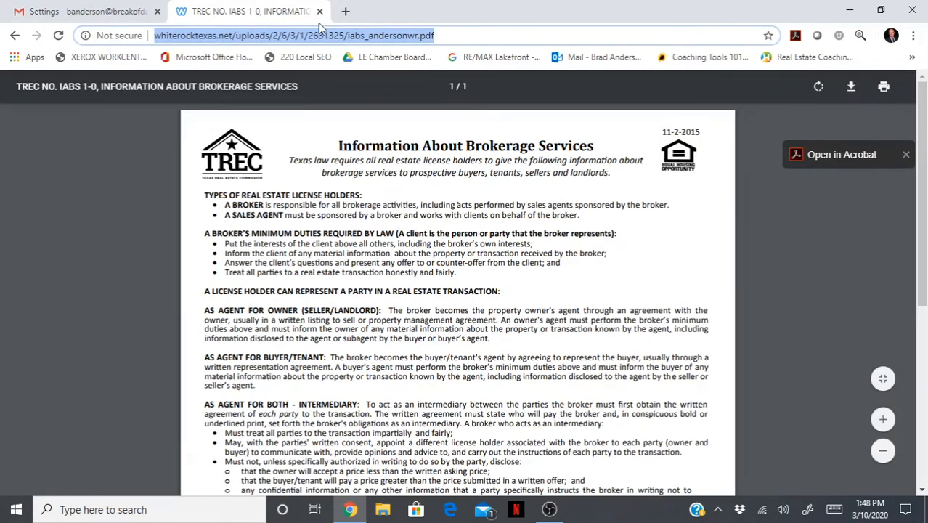
click(14, 35)
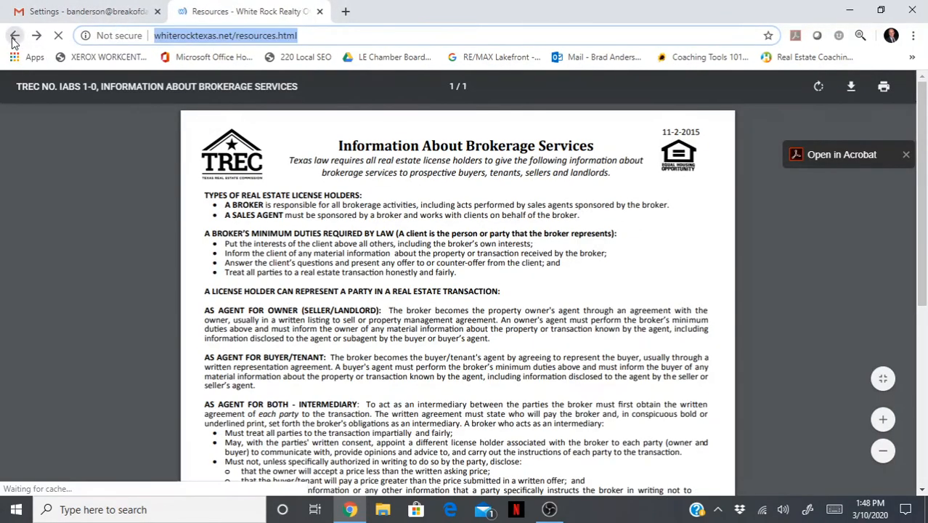
click(14, 35)
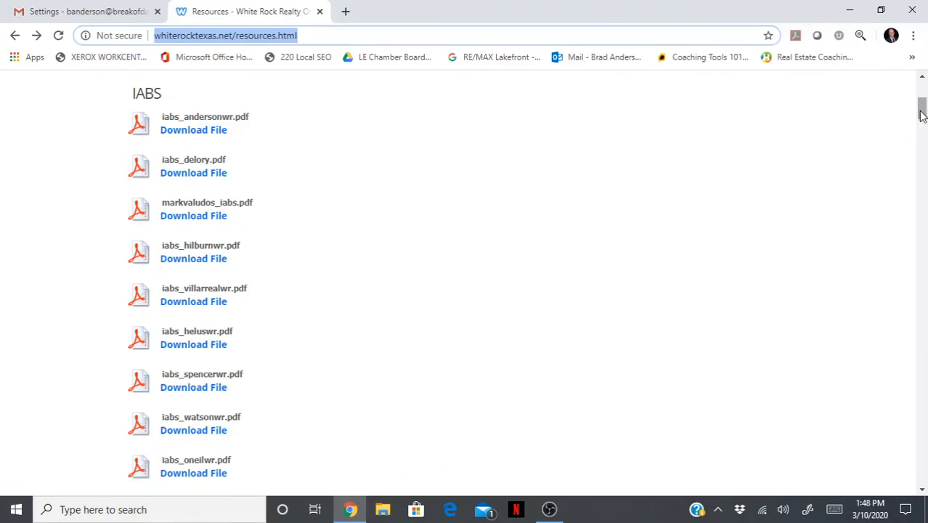
scroll(down, 3)
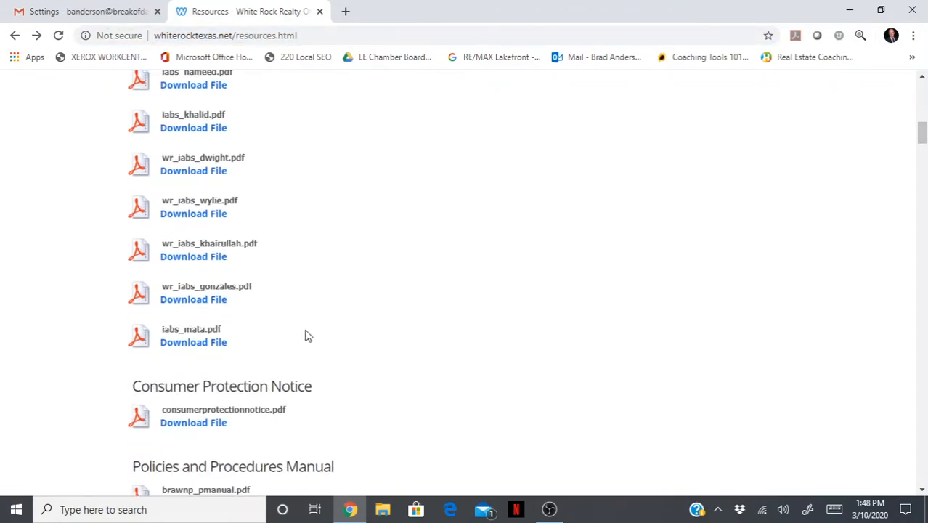
mouse_move(194, 422)
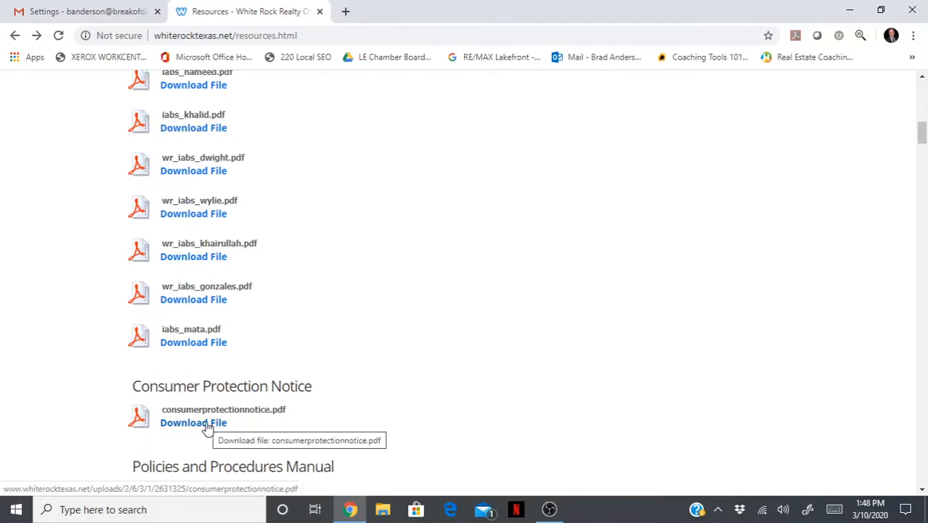
right_click(194, 423)
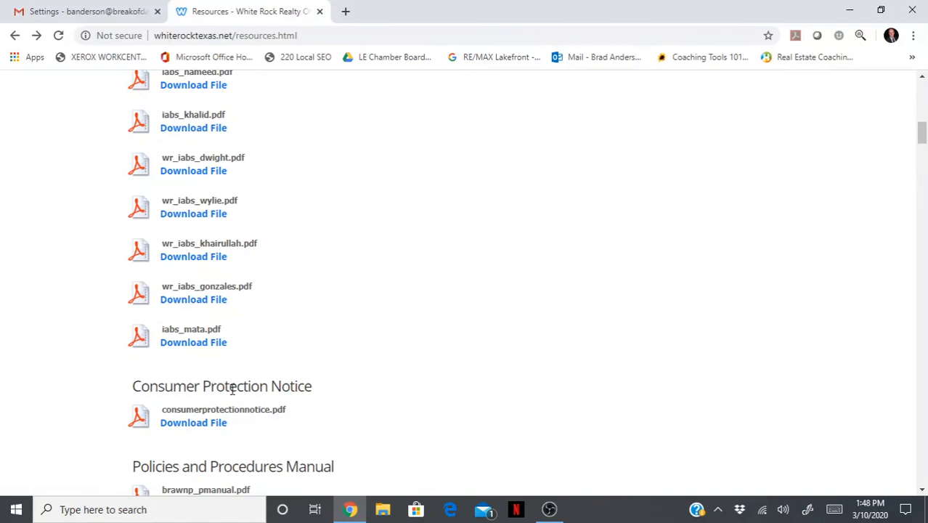
mouse_move(319, 166)
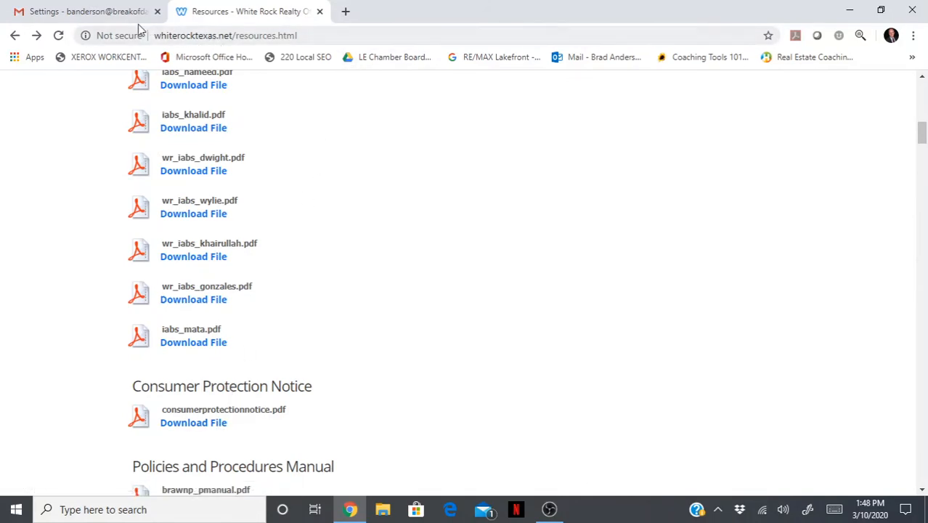
click(87, 11)
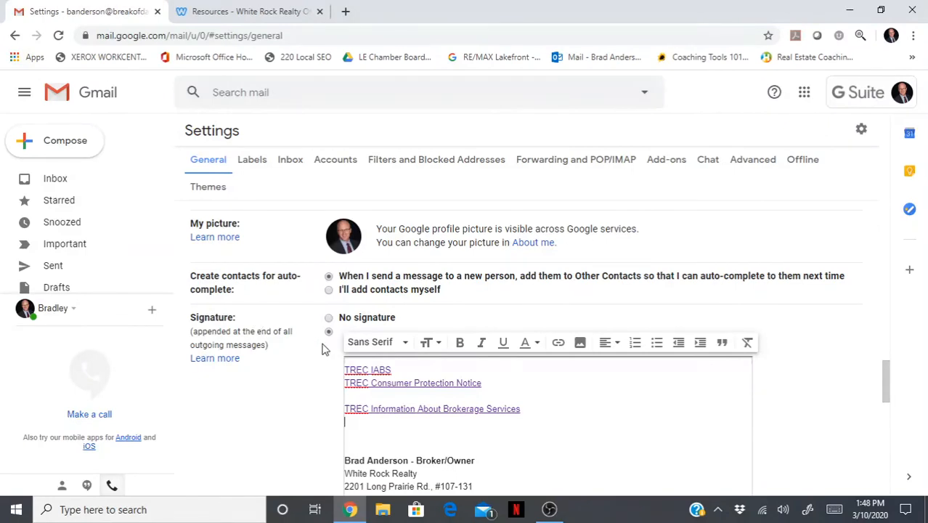
mouse_move(558, 342)
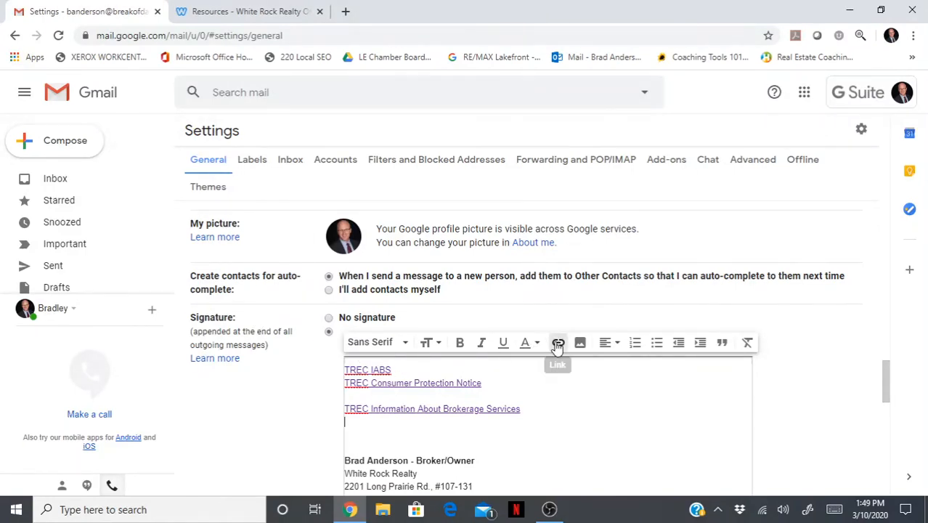
Insert a 'TREC Consumer Protection Notice' link to .../2631325/consumerprotectionnotice.pdf and confirm.
click(557, 343)
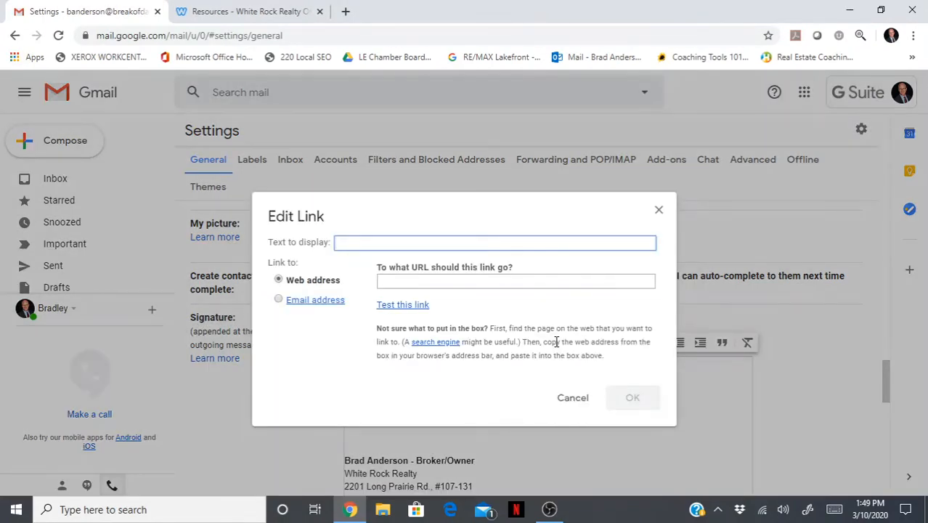
text(TREC)
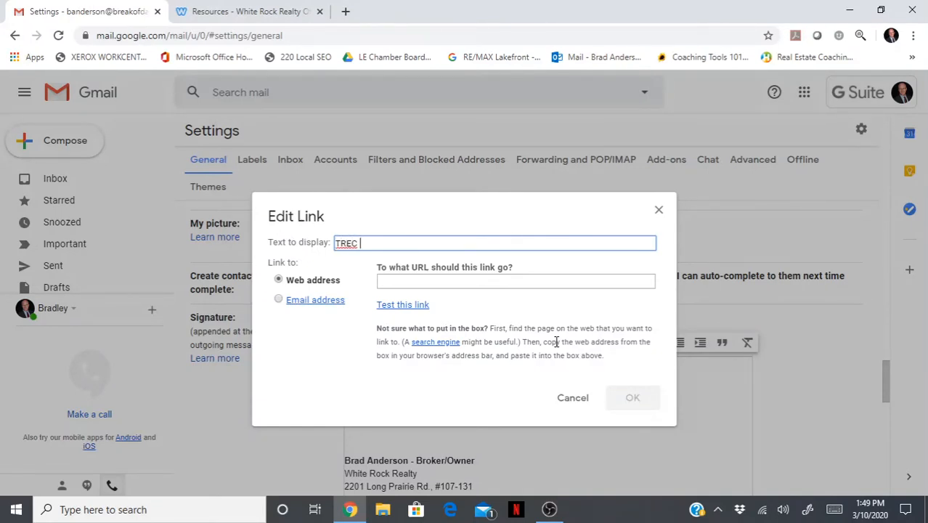
text(Consumer)
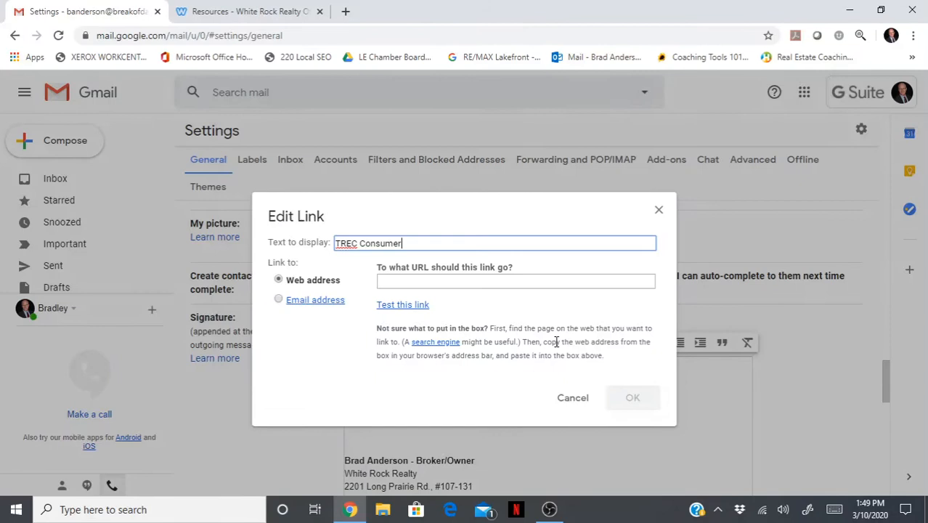
text(PRotect)
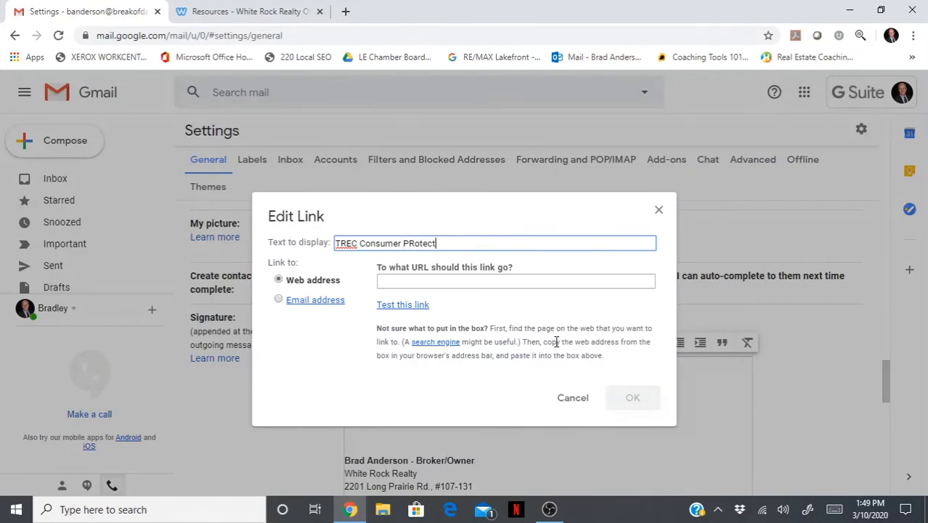
text(ion Notice)
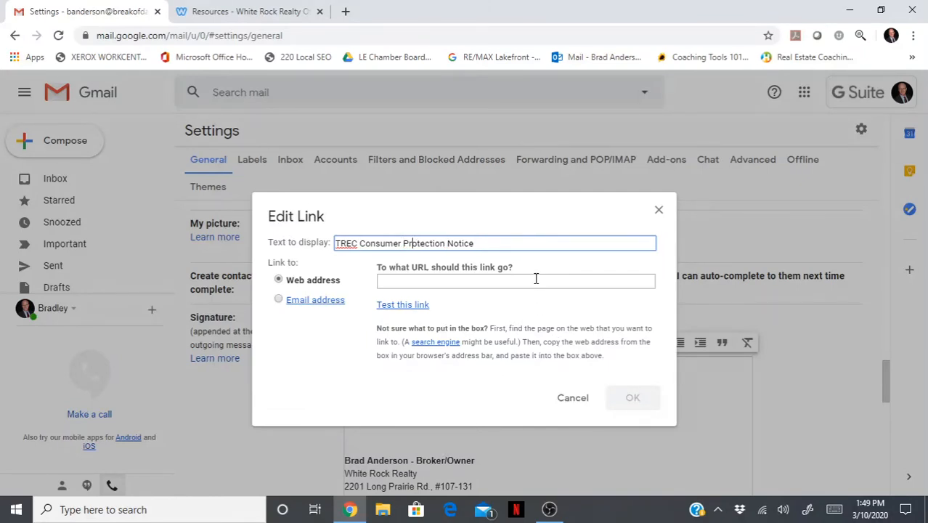
click(515, 281)
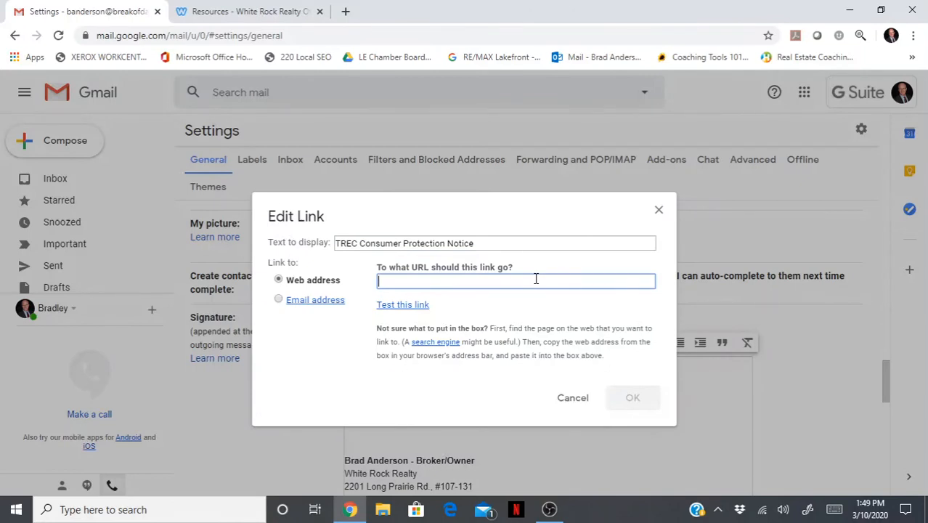
text(texas.net/uploads/2/6/3/1/2631325/consumerprotectionnotice.pdf)
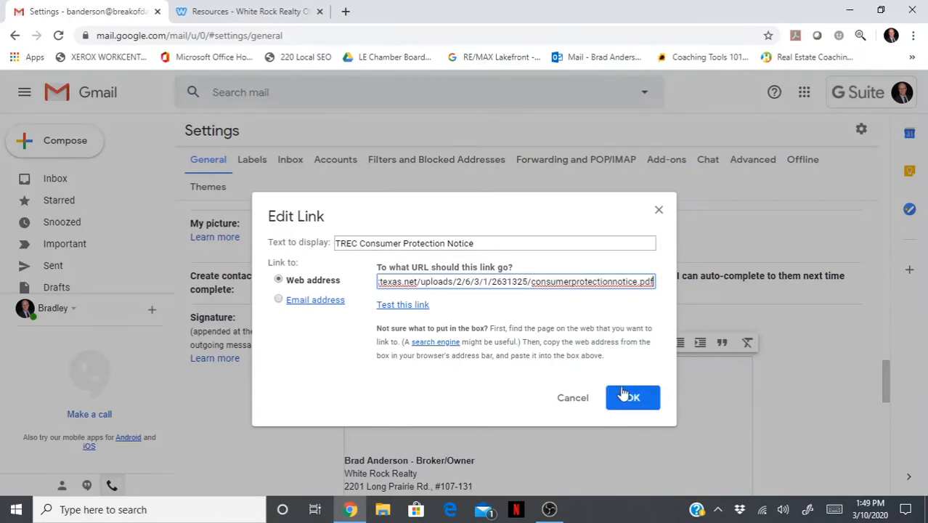
mouse_move(600, 281)
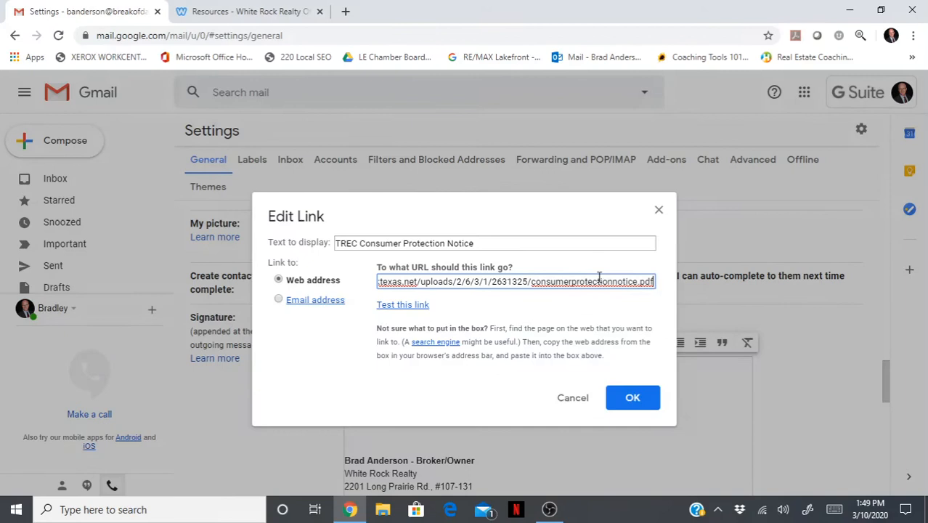
click(633, 397)
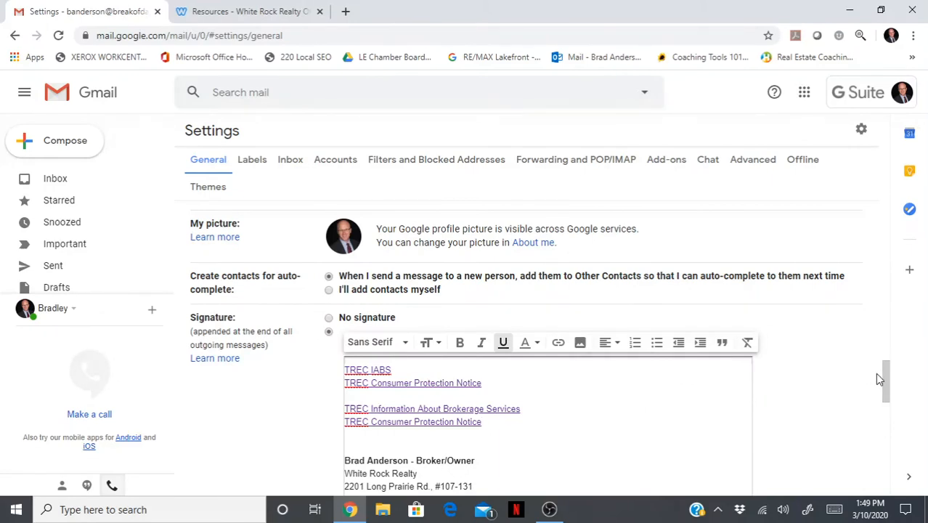
mouse_move(883, 379)
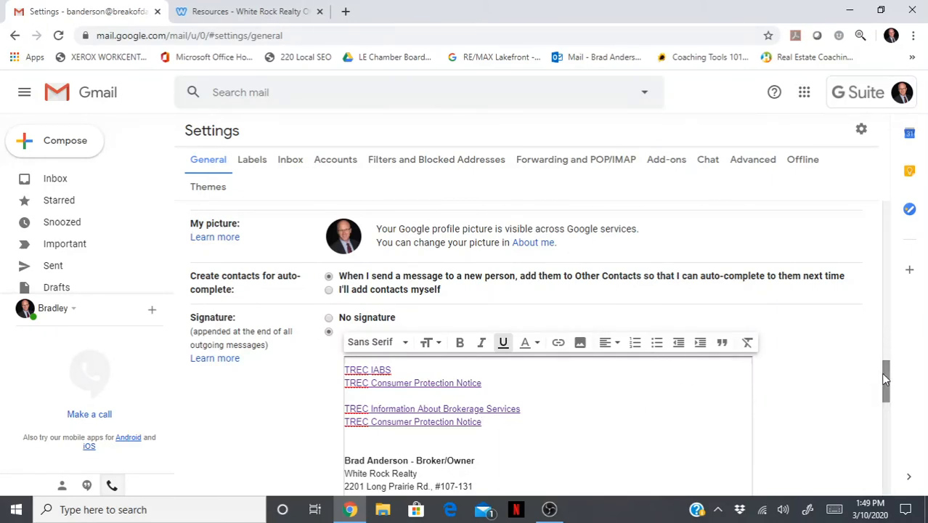
scroll(up, 3)
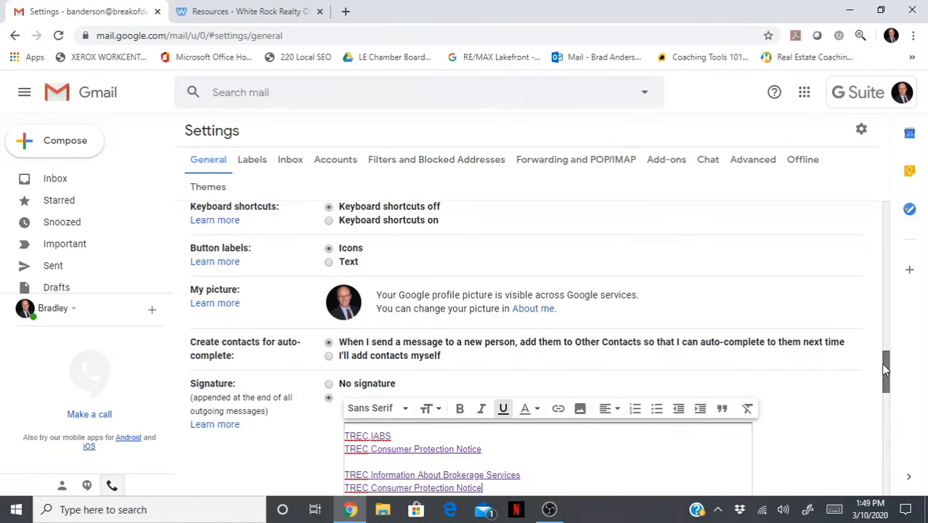
scroll(down, 3)
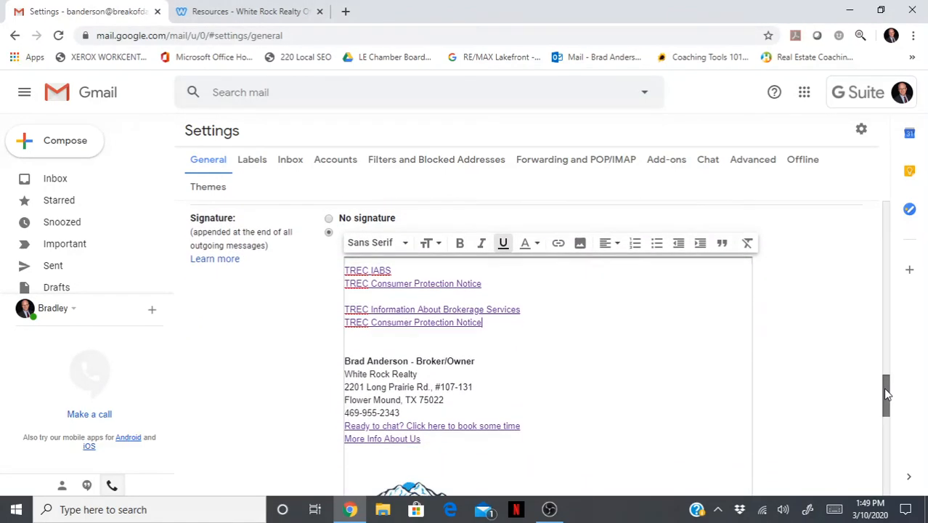
scroll(down, 3)
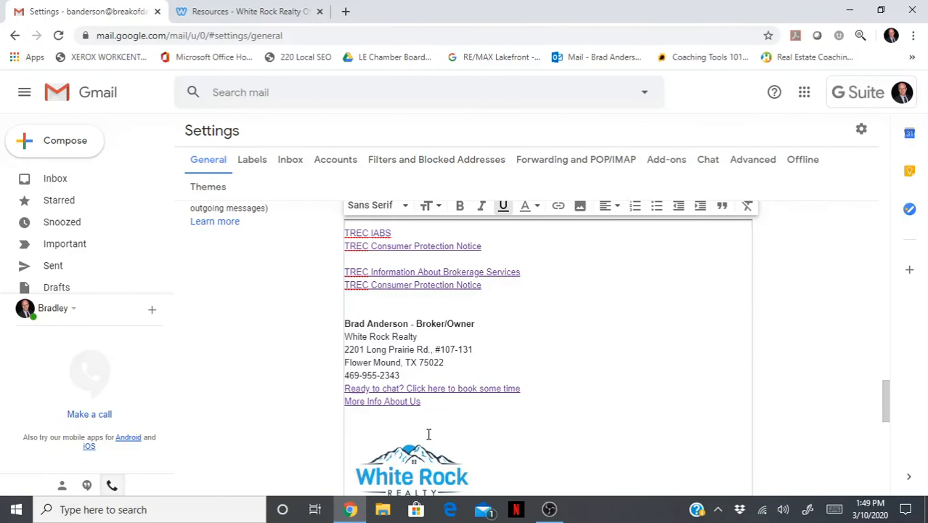
mouse_move(573, 394)
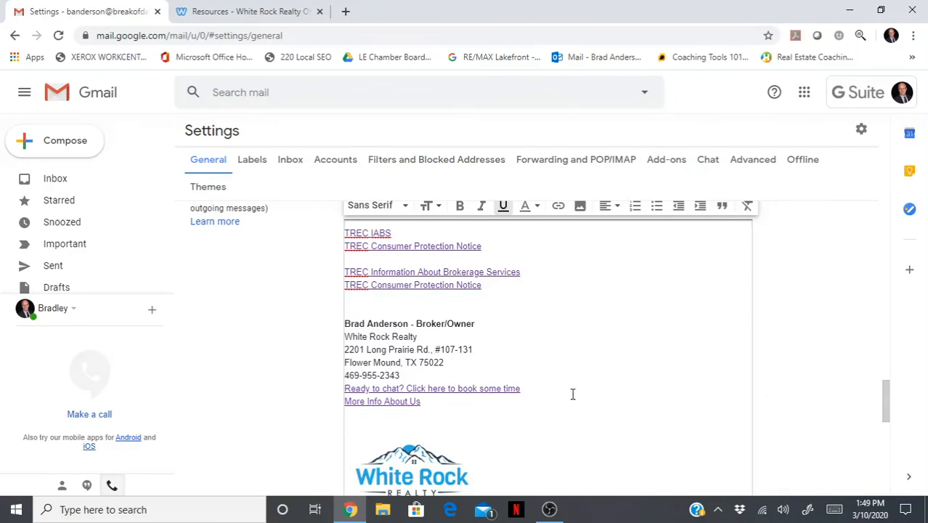
mouse_move(411, 195)
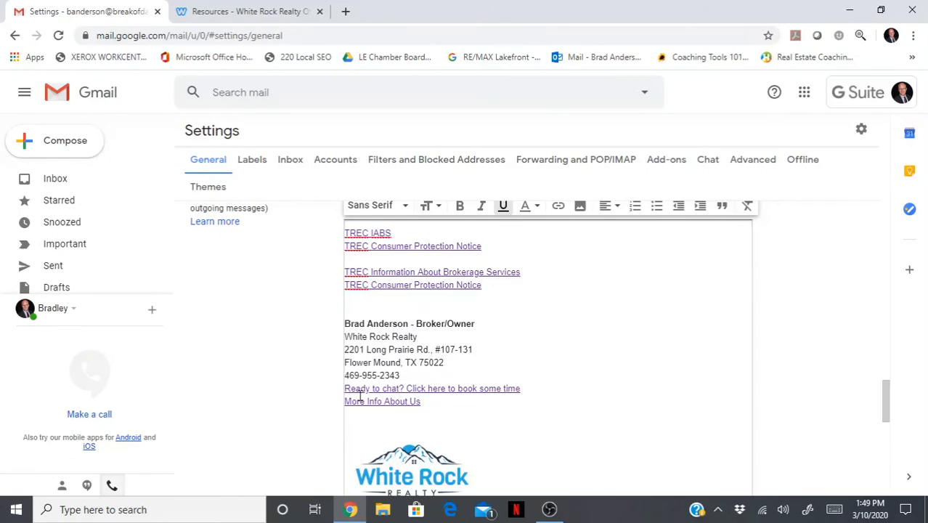
mouse_move(346, 328)
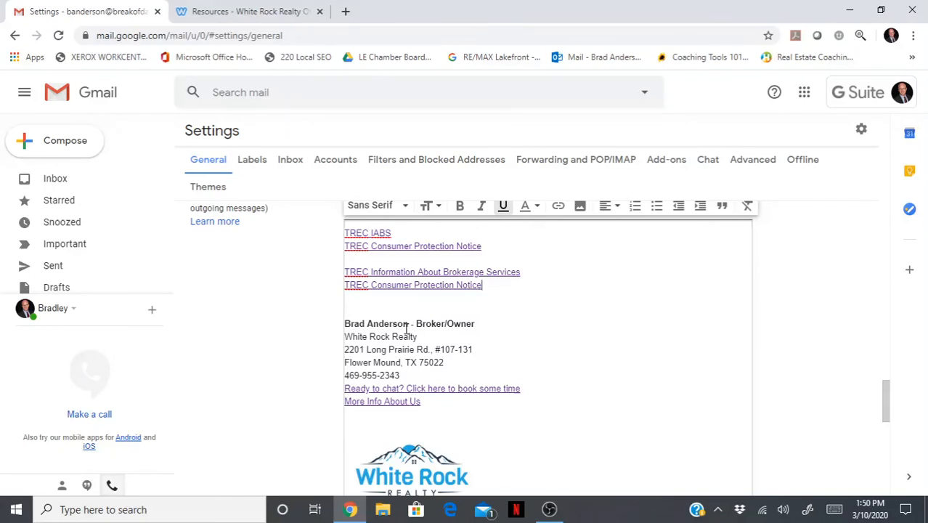
mouse_move(563, 320)
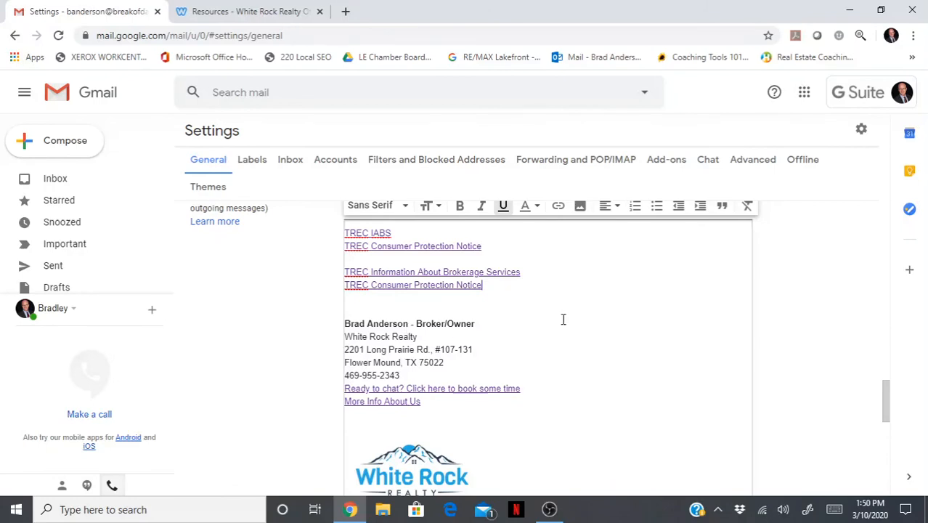
mouse_move(870, 372)
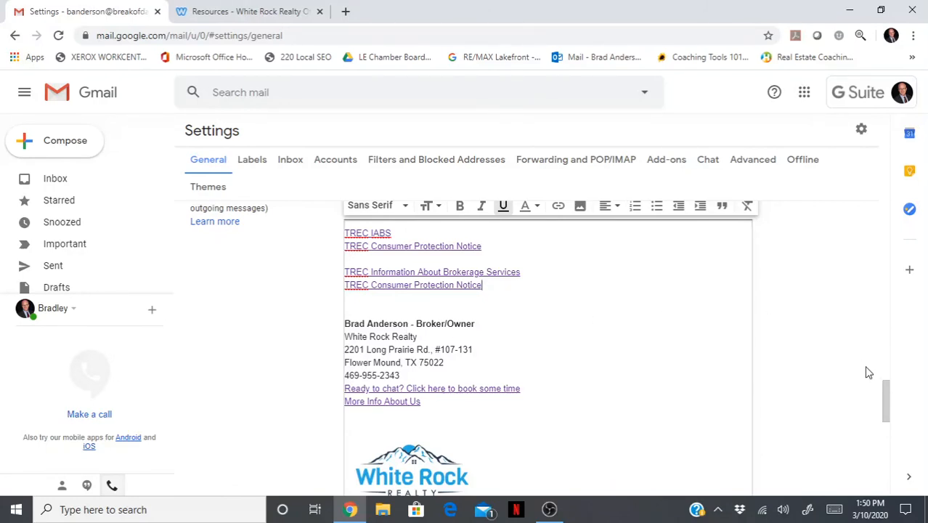
mouse_move(887, 400)
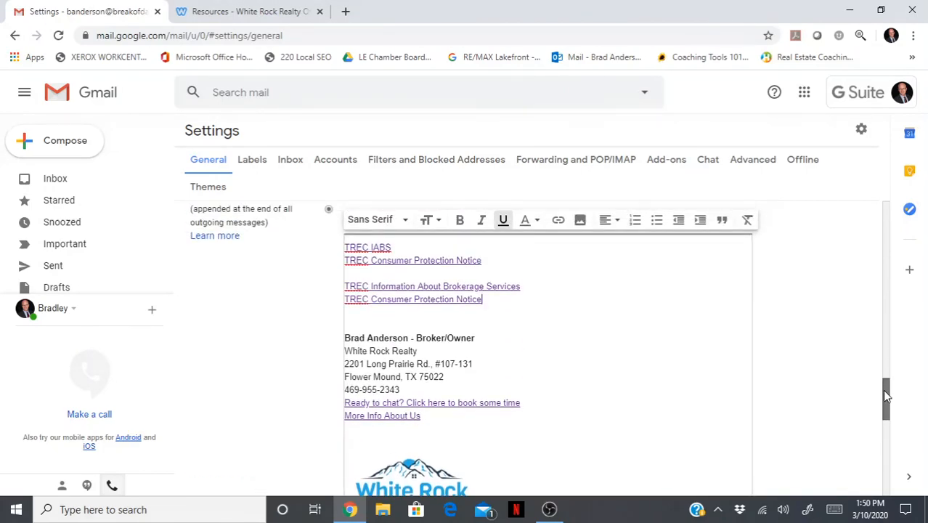
Scroll to the bottom of General settings and save the signature changes.
scroll(up, 3)
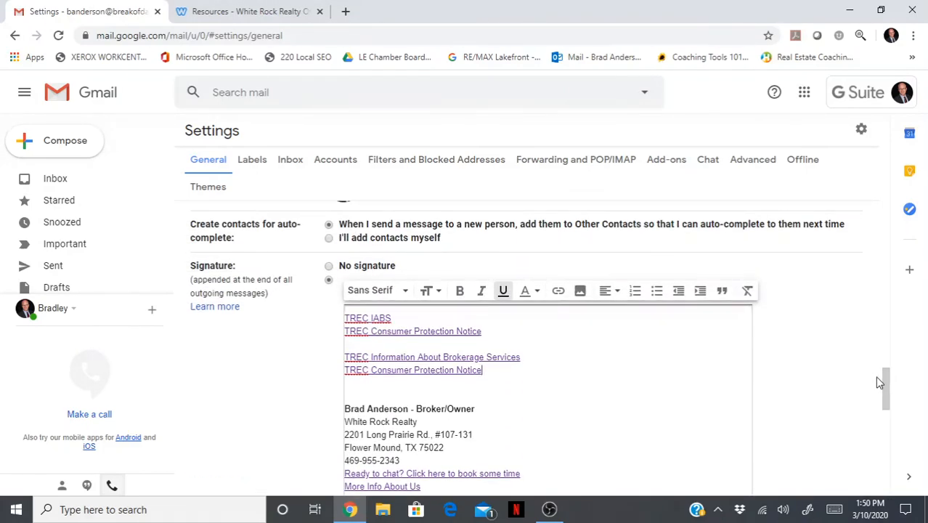
scroll(down, 3)
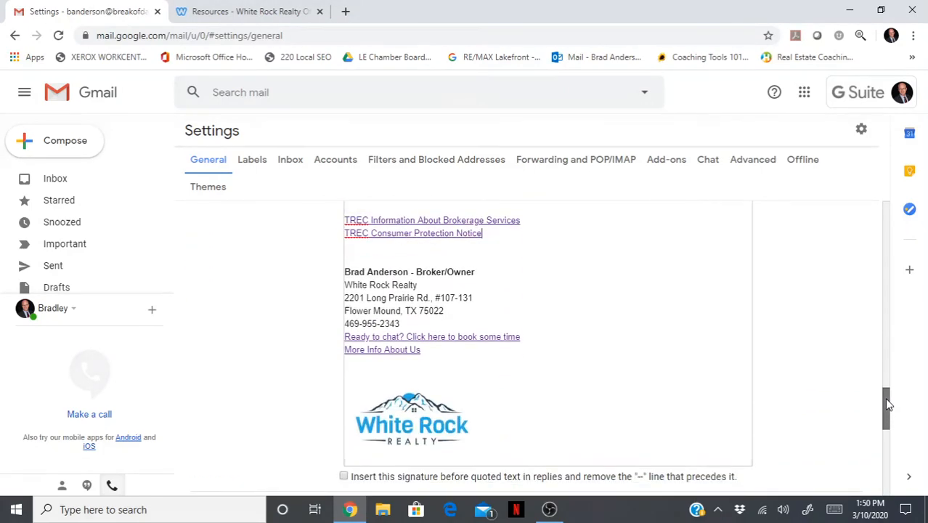
scroll(down, 3)
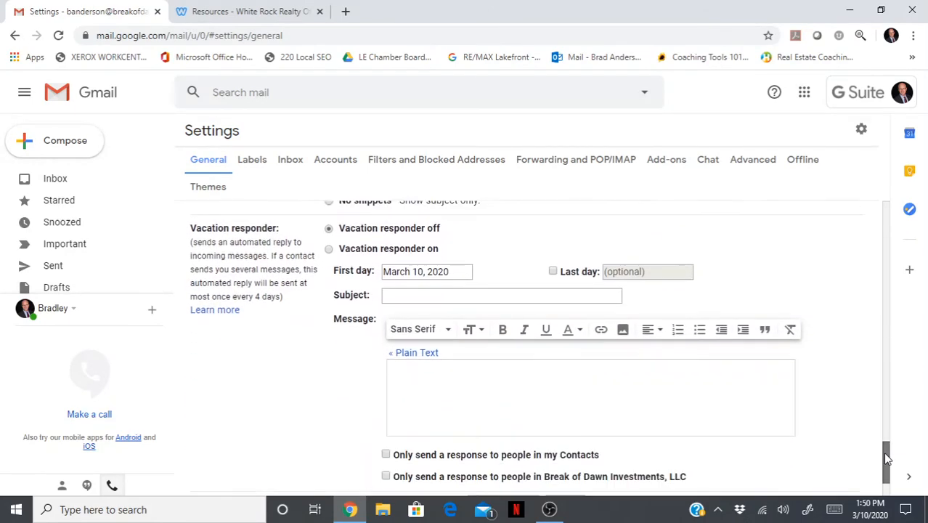
scroll(down, 3)
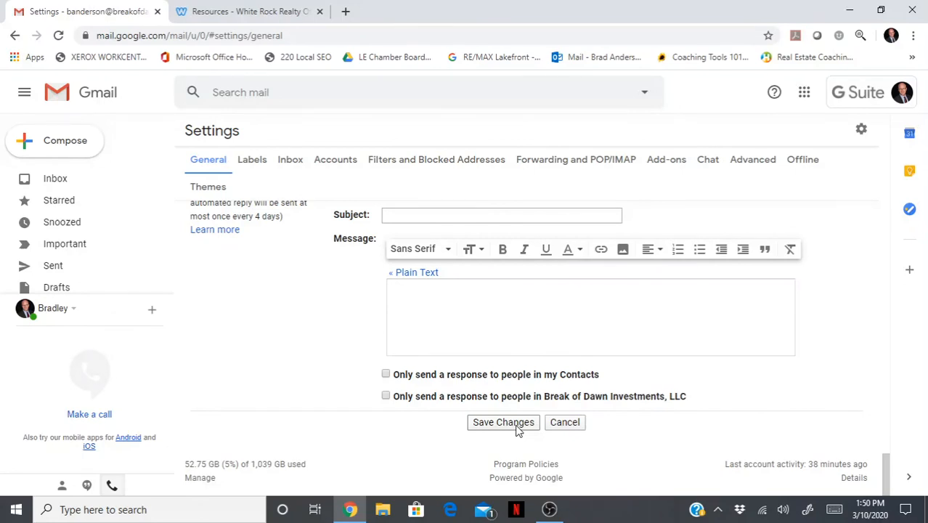
mouse_move(814, 331)
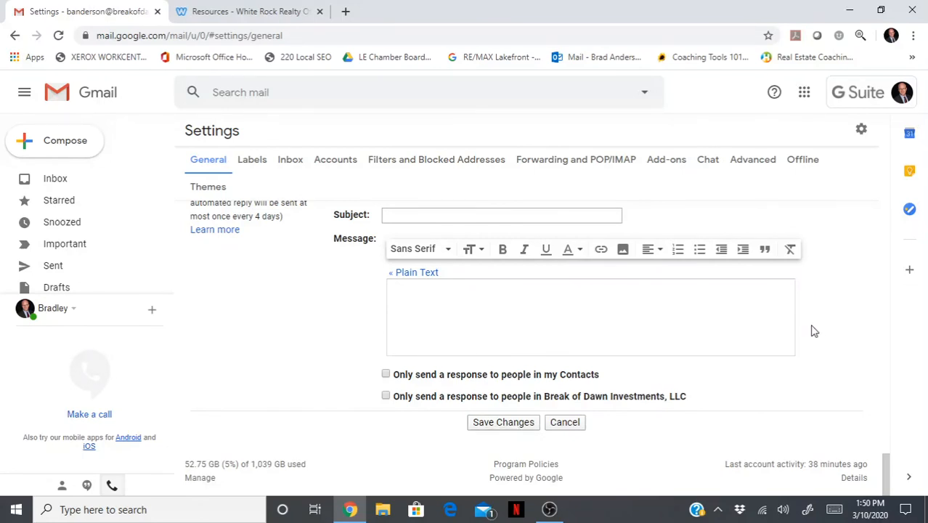
mouse_move(570, 401)
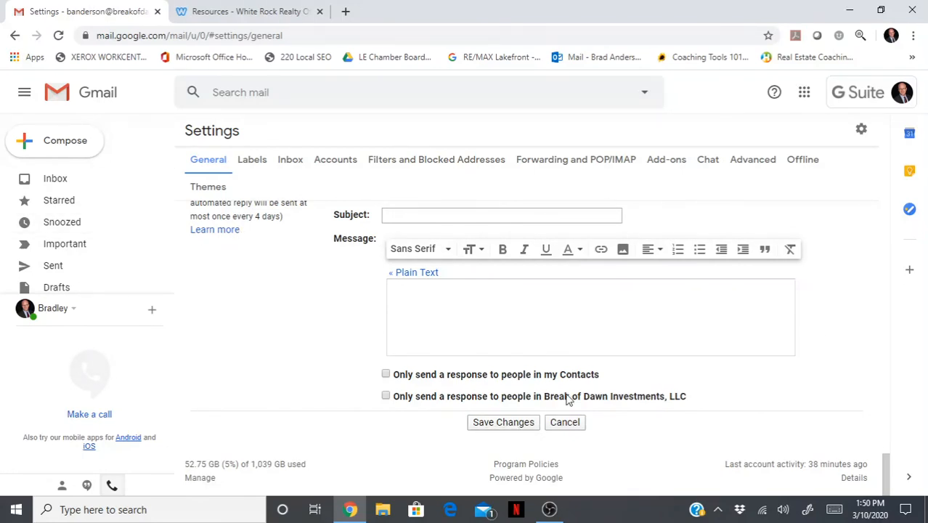
click(565, 422)
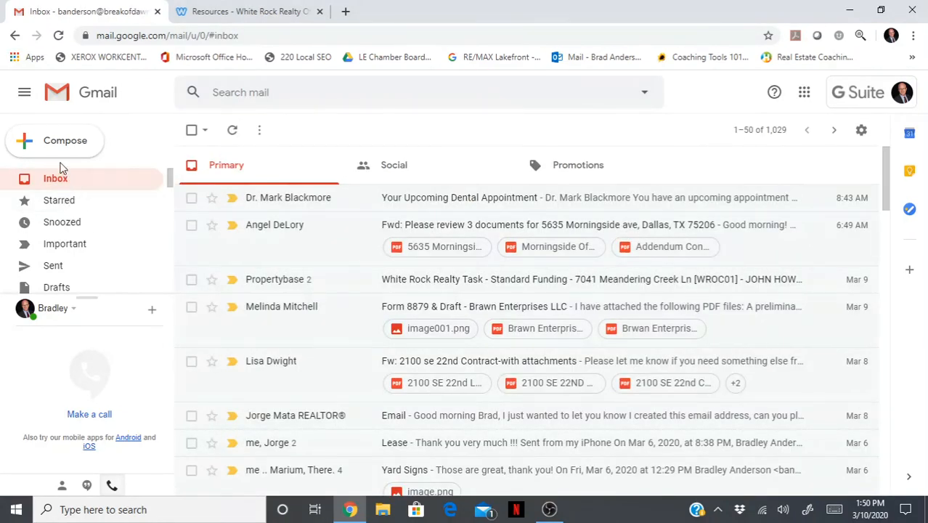
click(55, 140)
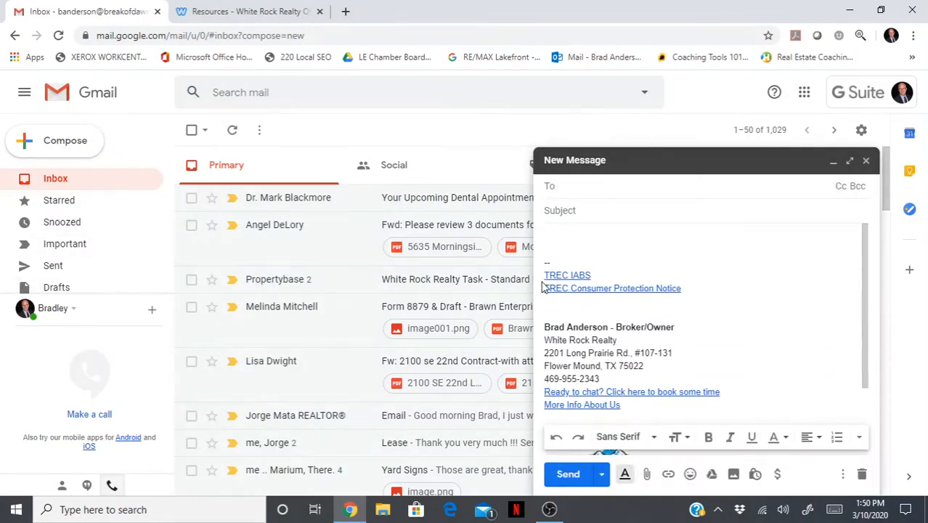
mouse_move(597, 289)
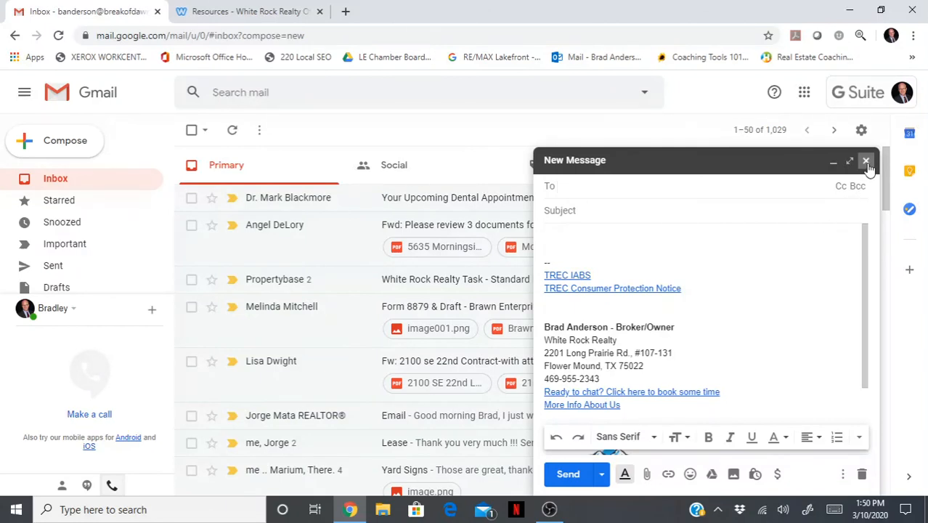
click(866, 160)
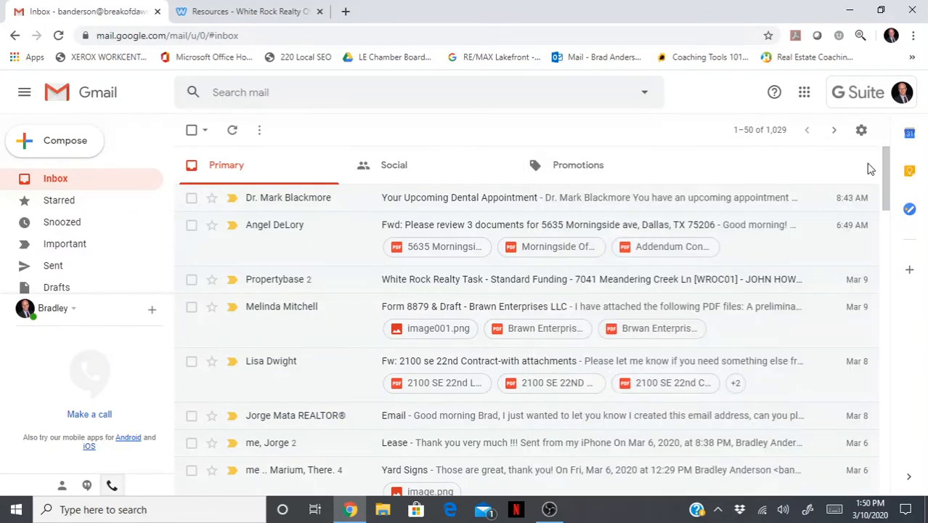
mouse_move(545, 498)
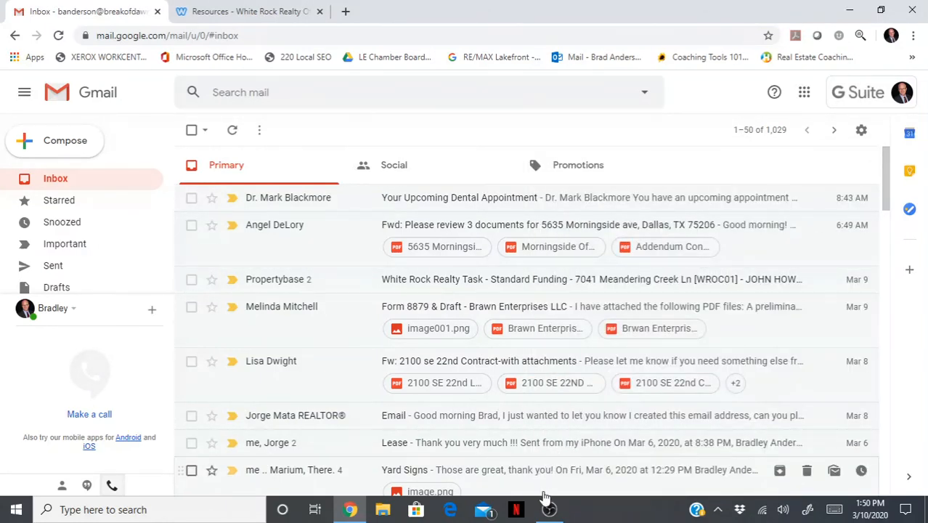
click(549, 509)
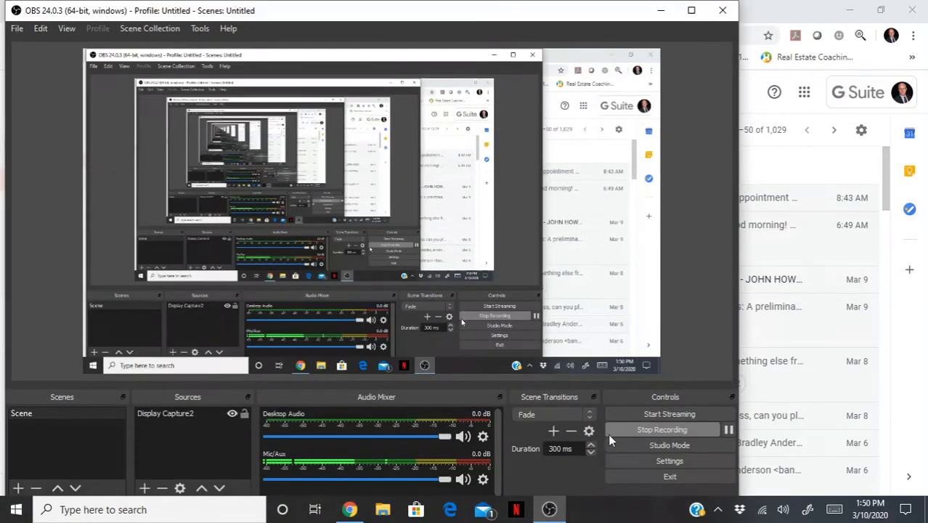